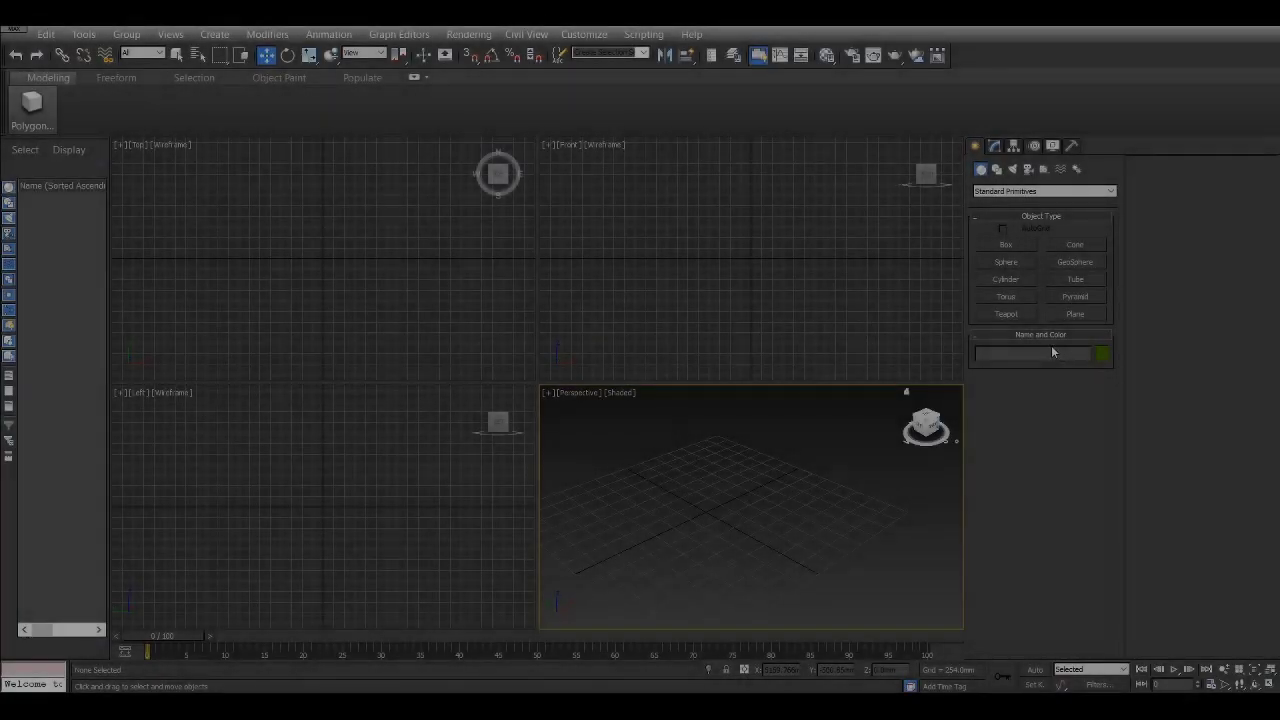
Choose a standard primitive to begin the bottle in the empty scene.
left_click(1004, 244)
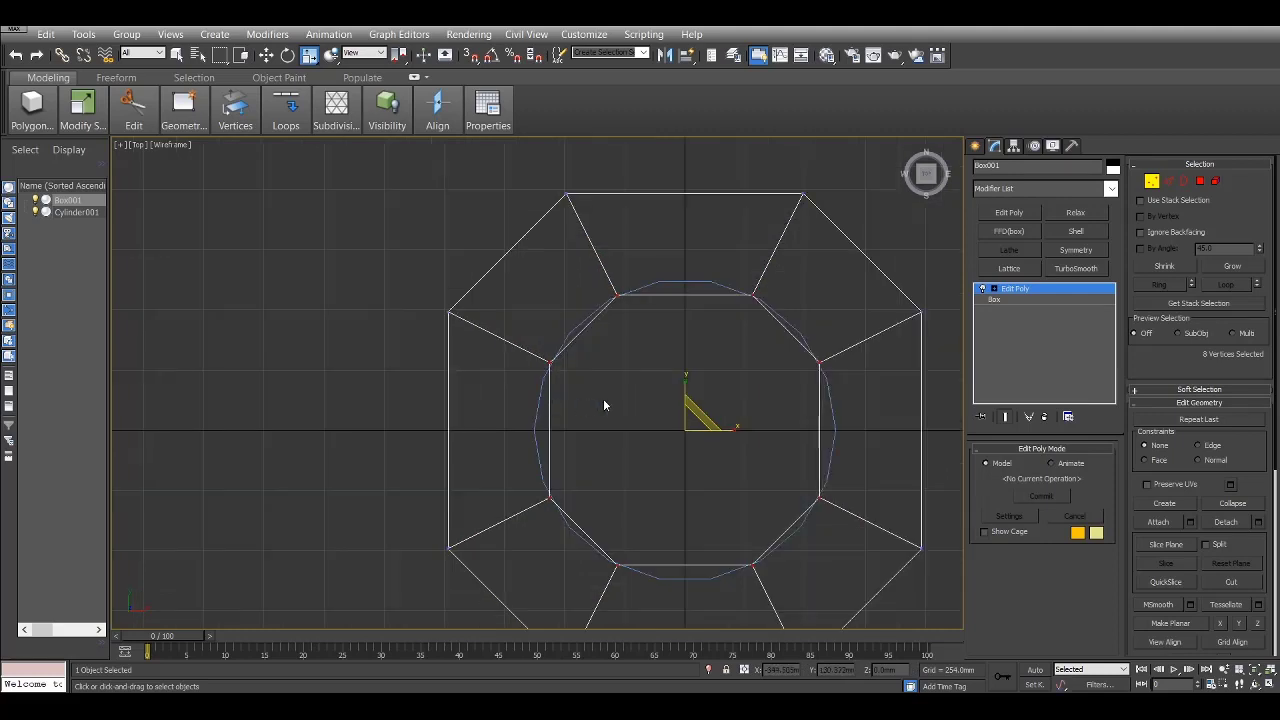
mouse_move(686, 470)
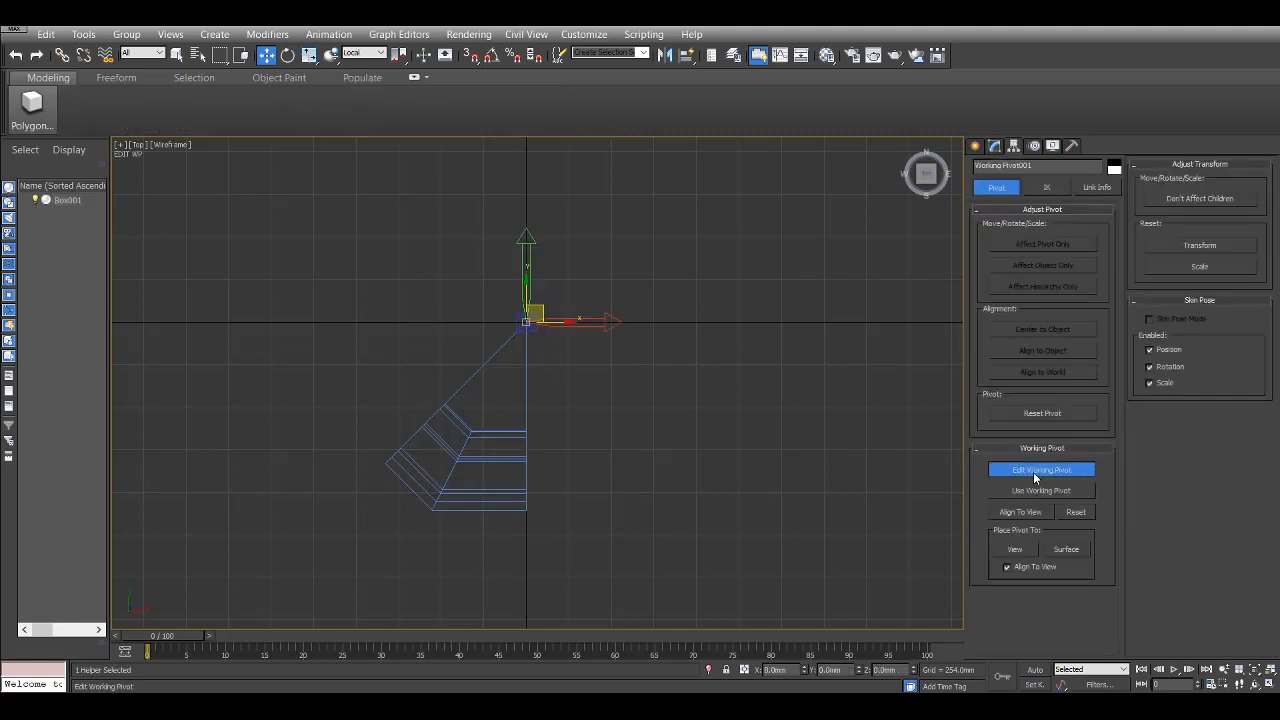
Extrude the selected slice faces upward into a tall thin wall segment.
left_click(1040, 468)
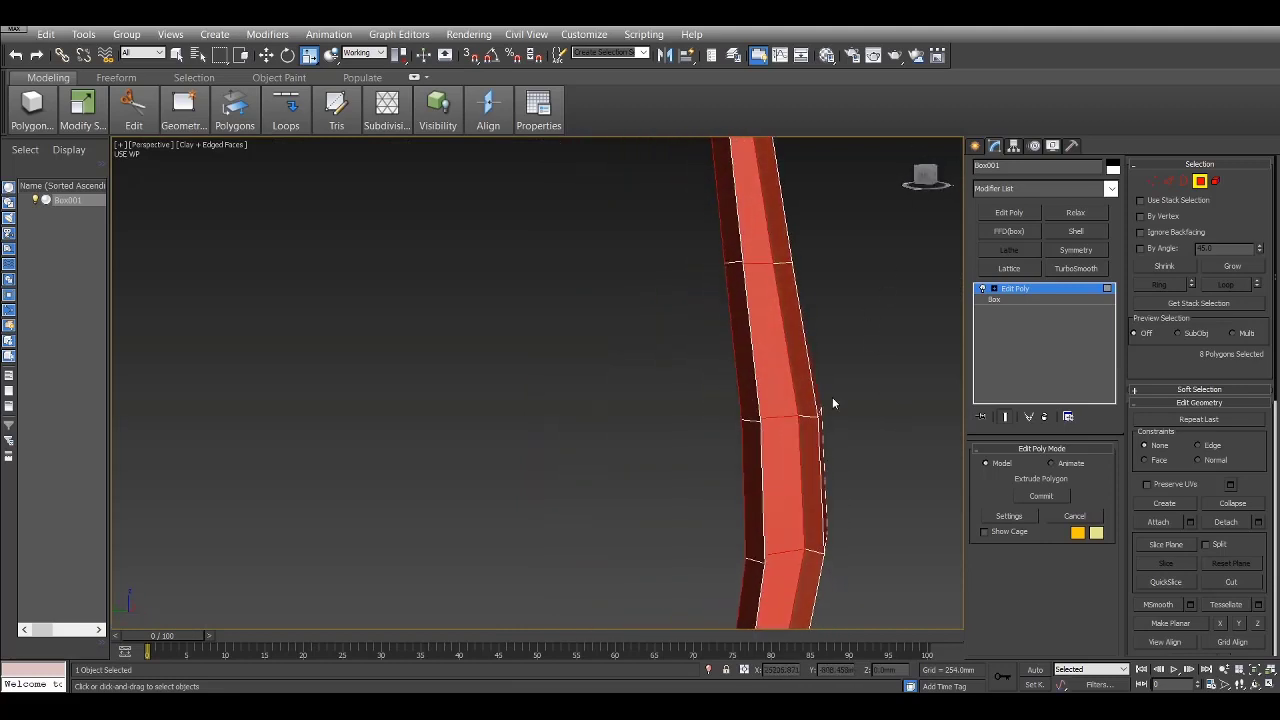
left_click_drag(836, 404, 688, 414)
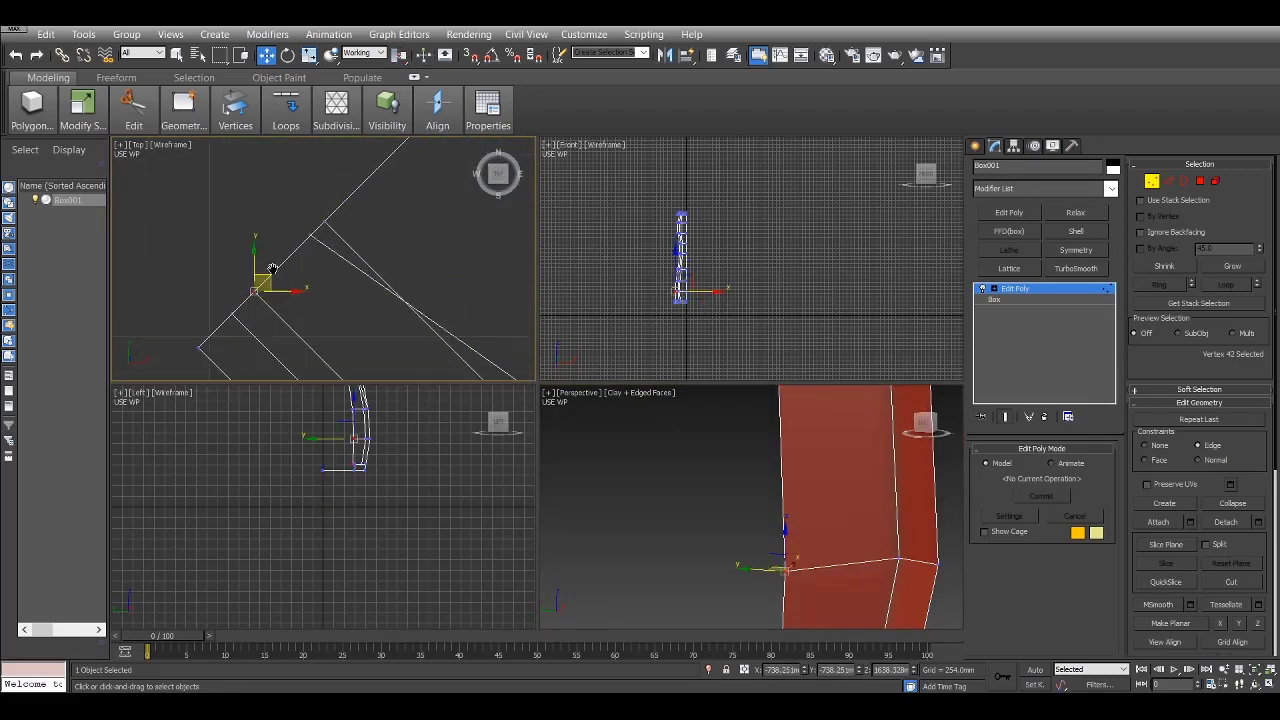
Move a vertex ring in the Front viewport to begin shaping the bottle profile.
left_click_drag(270, 290, 290, 220)
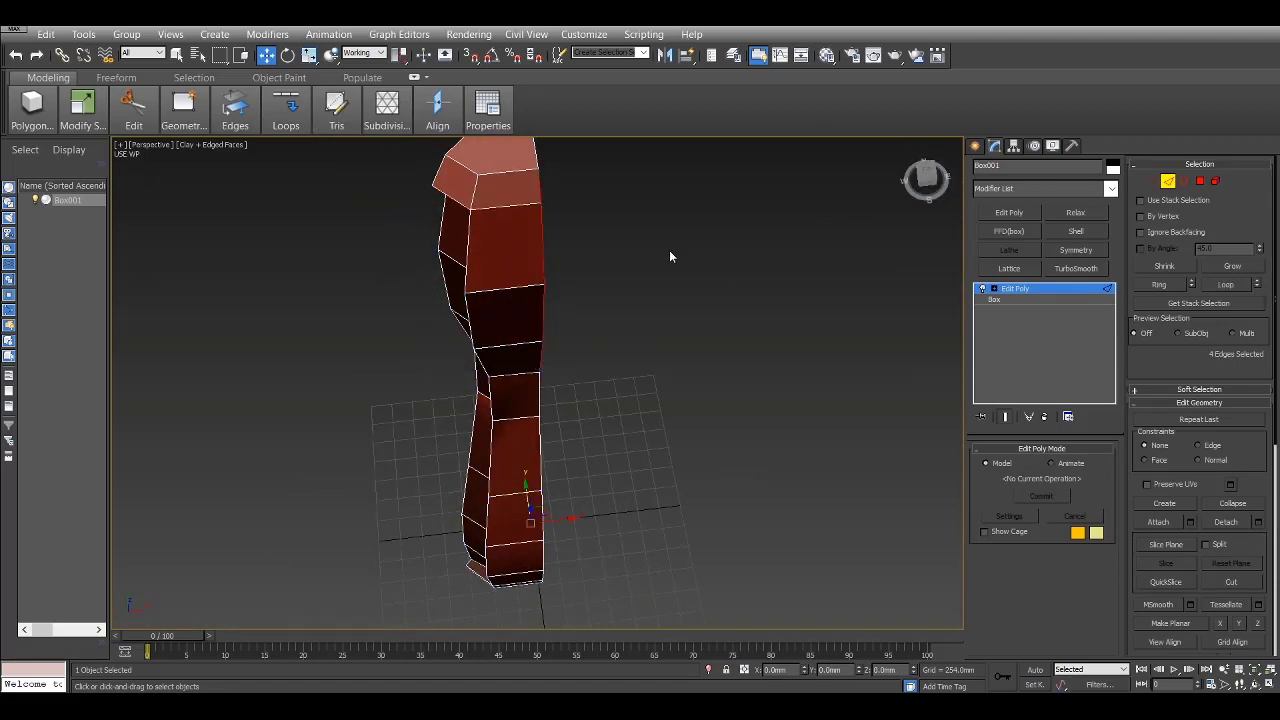
left_click(1044, 188)
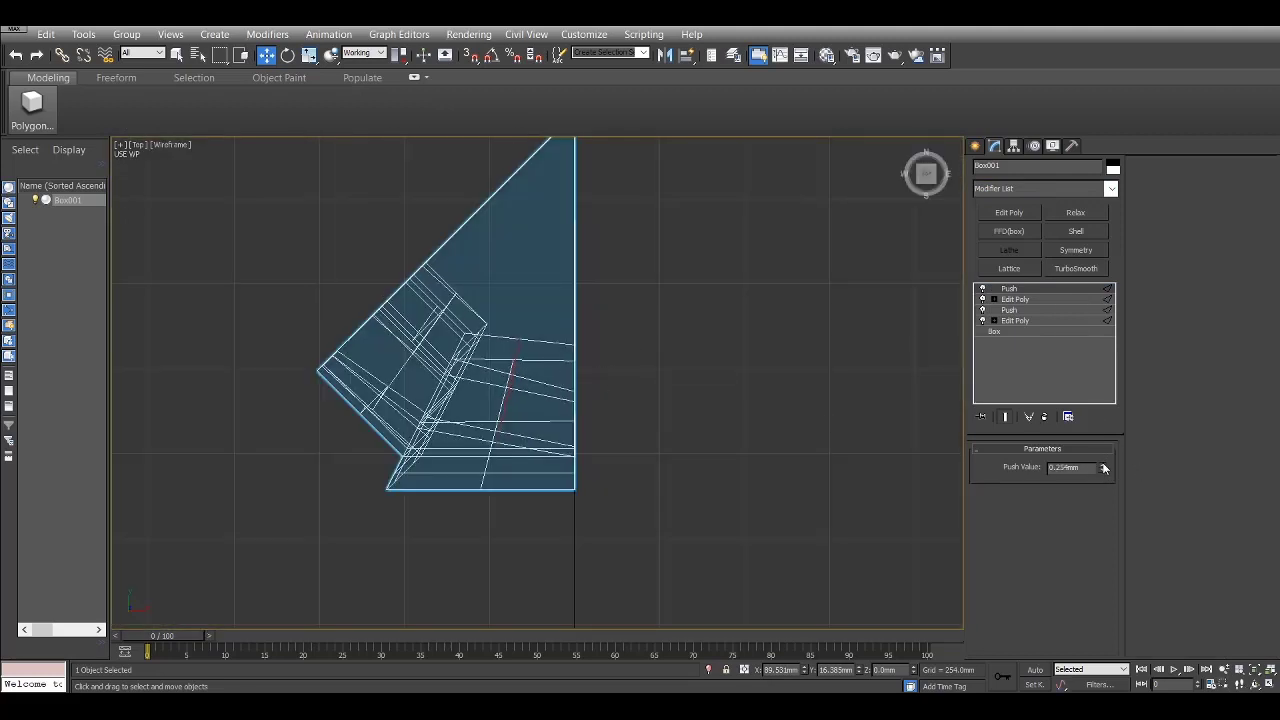
Adjust the Push amount and pull the top vertex up to the peak of the wall slice.
left_click_drag(1100, 468, 1100, 440)
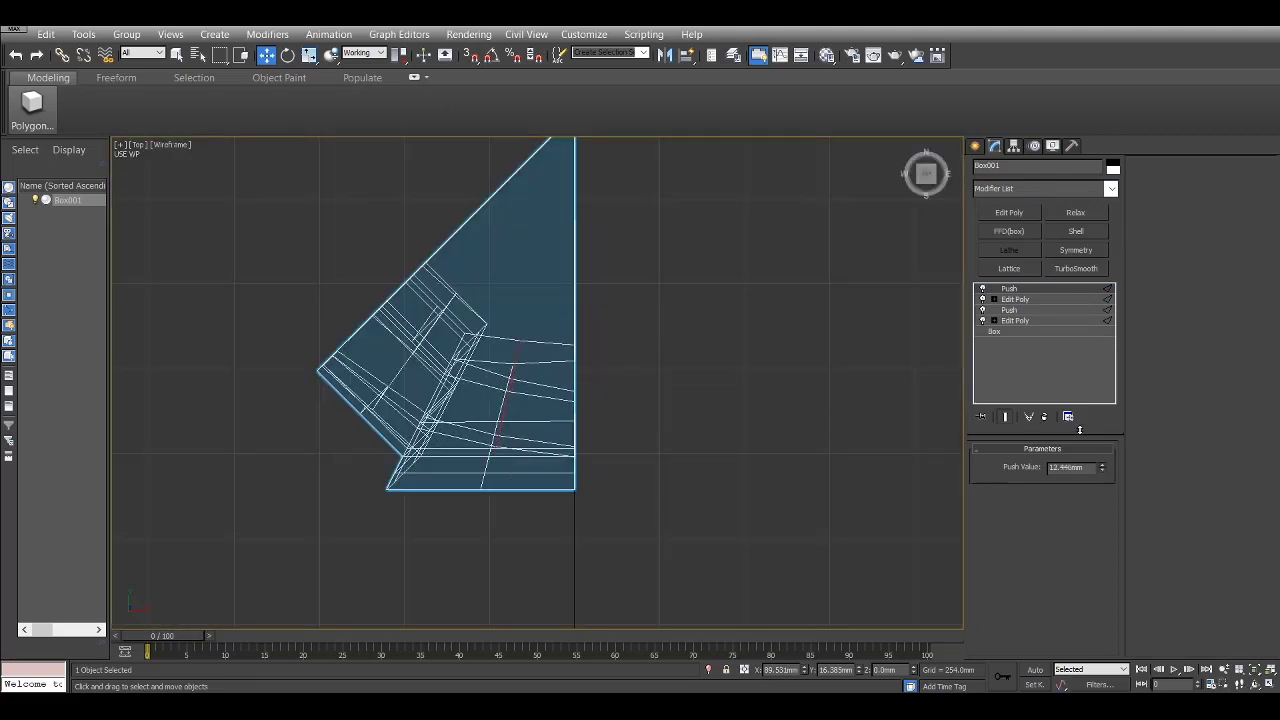
left_click_drag(1076, 468, 1076, 460)
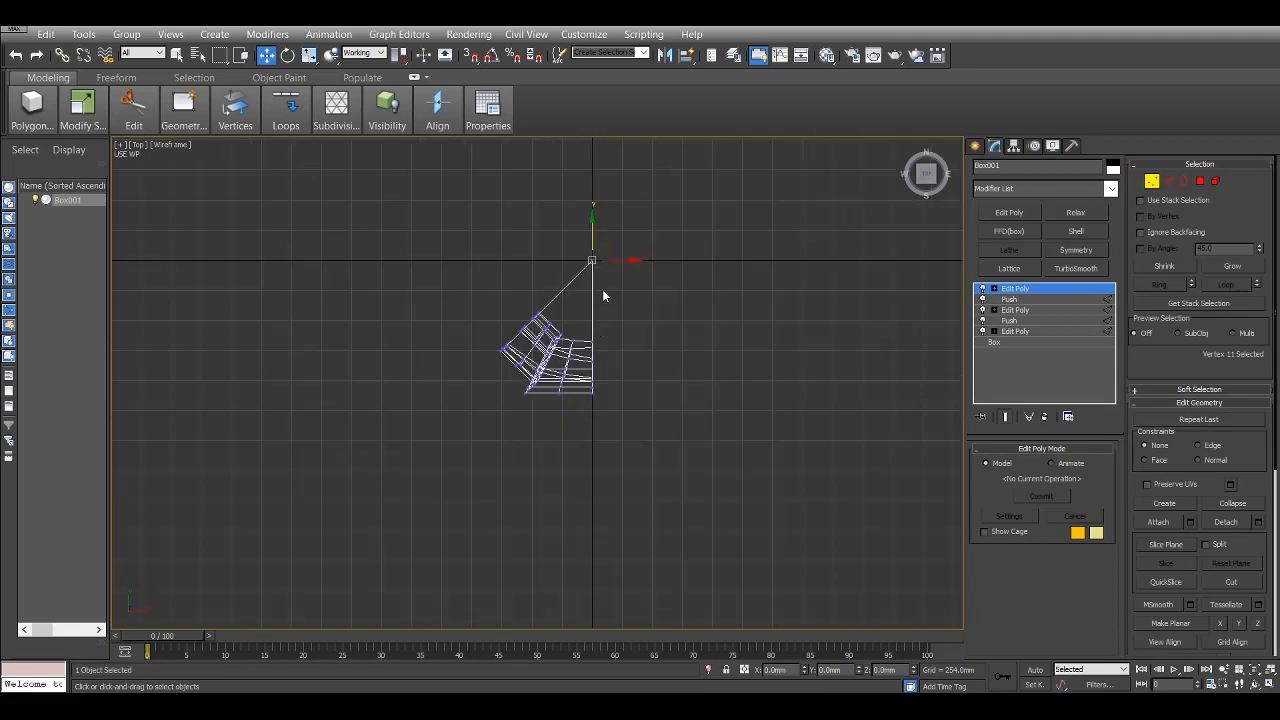
left_click_drag(592, 260, 616, 164)
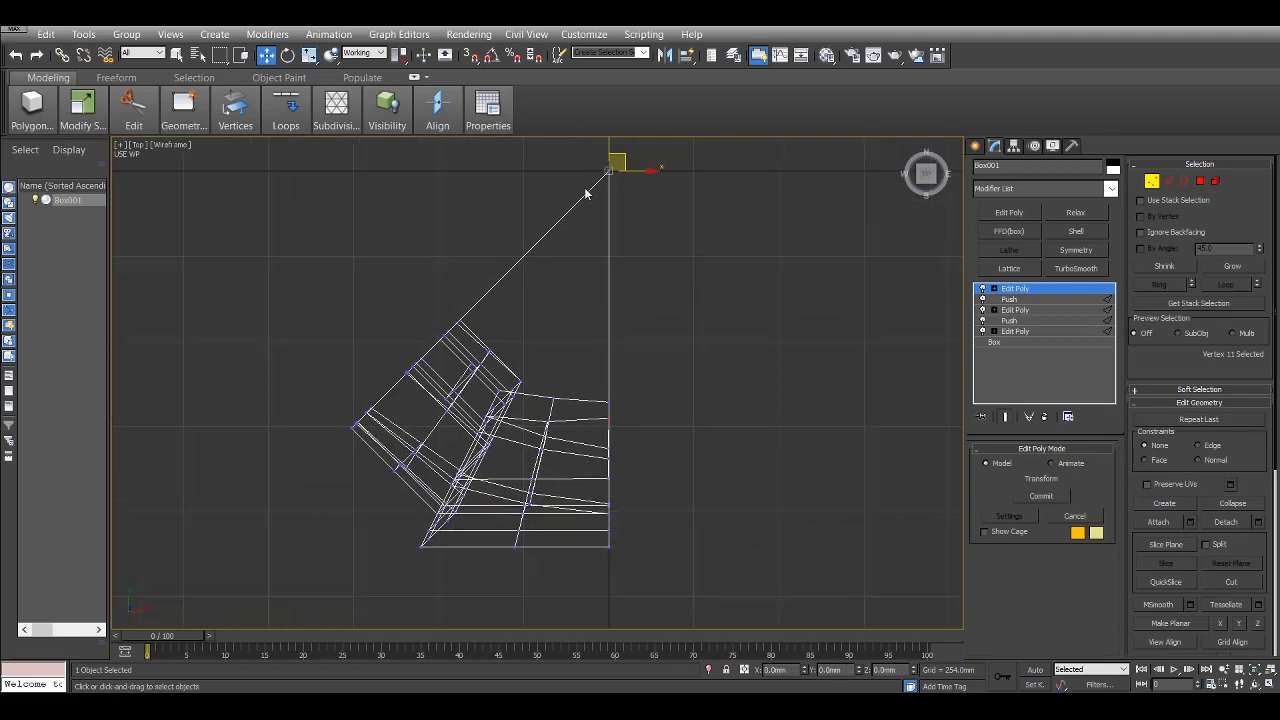
left_click_drag(616, 164, 604, 184)
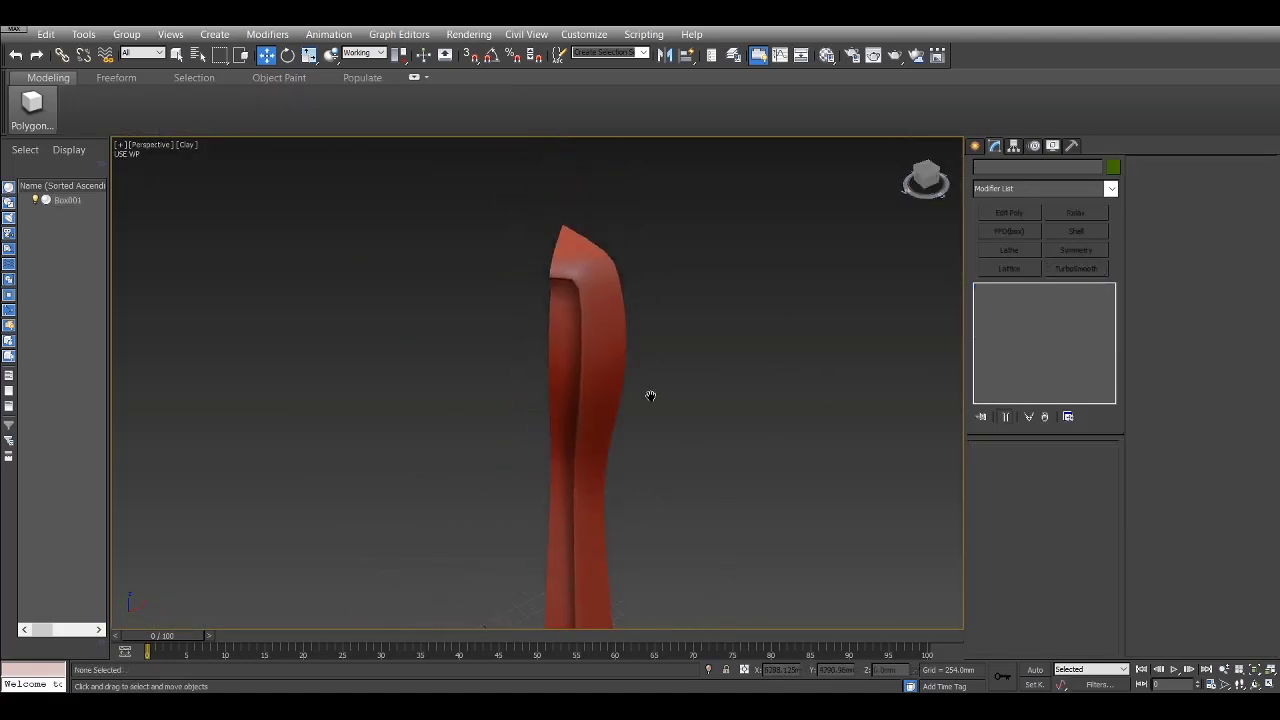
left_click(570, 280)
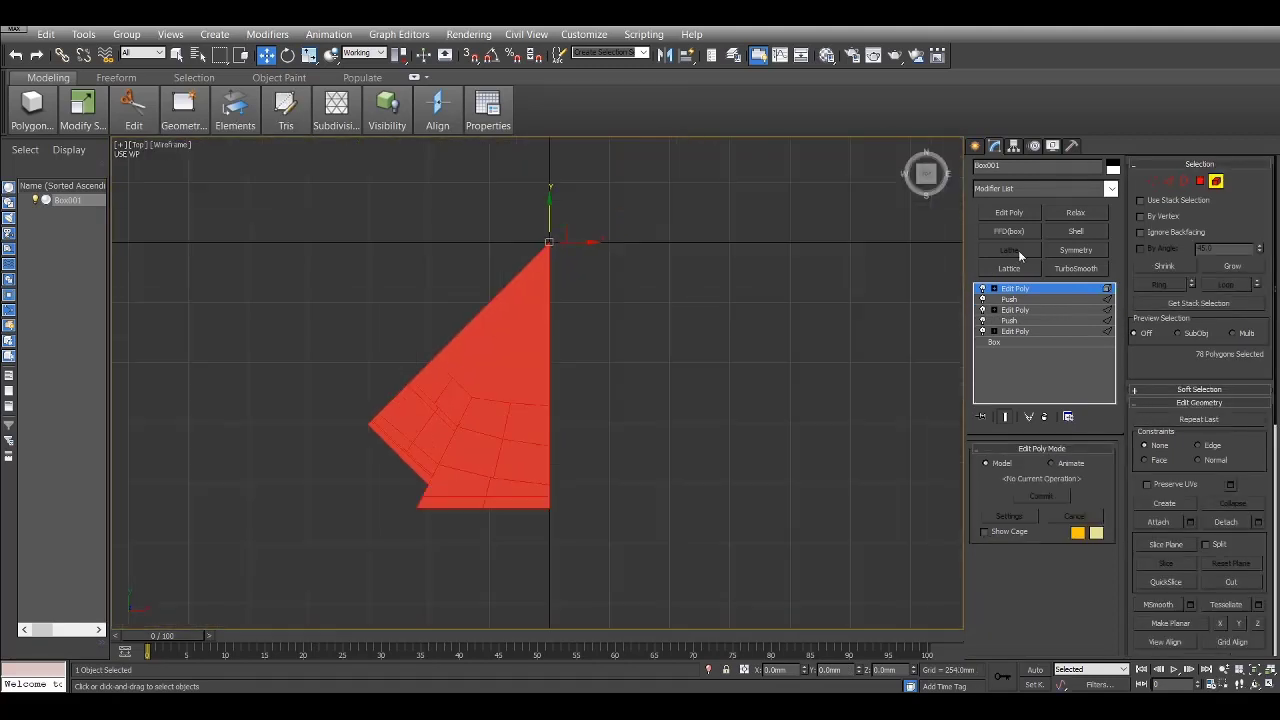
Add a Symmetry modifier, pick its mirror plane and flip the kept side.
left_click(1076, 250)
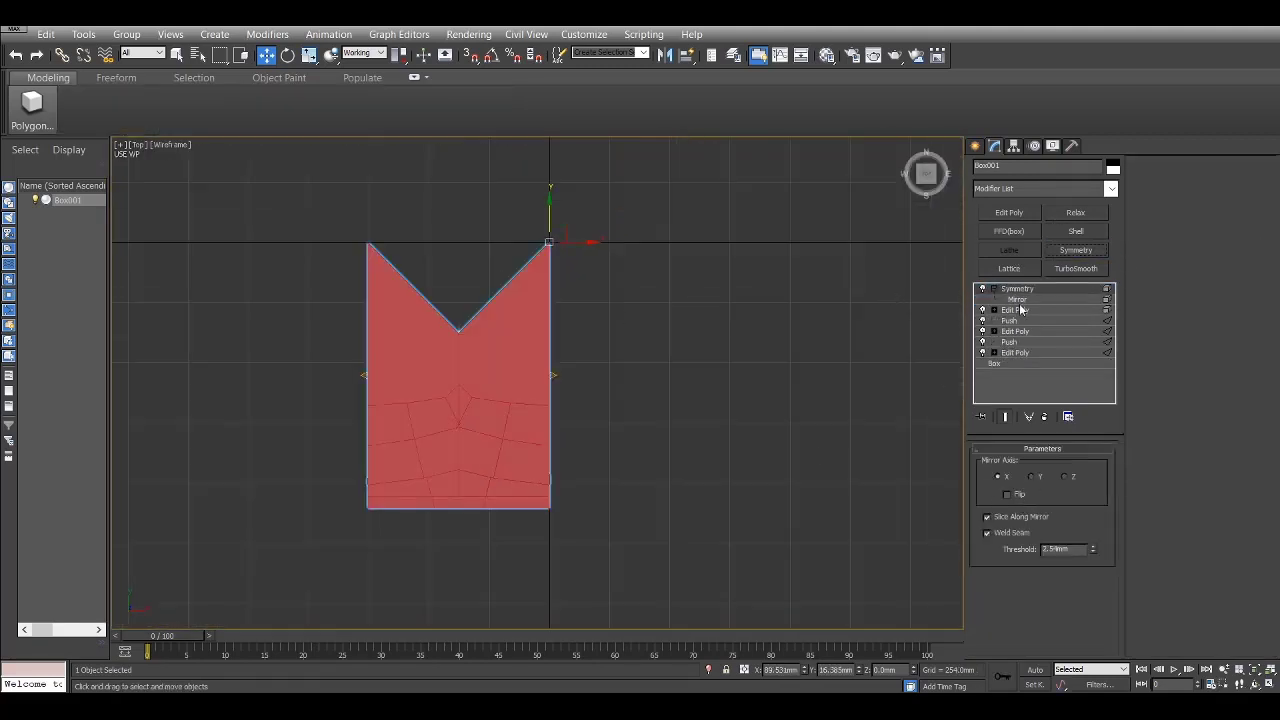
left_click(1016, 300)
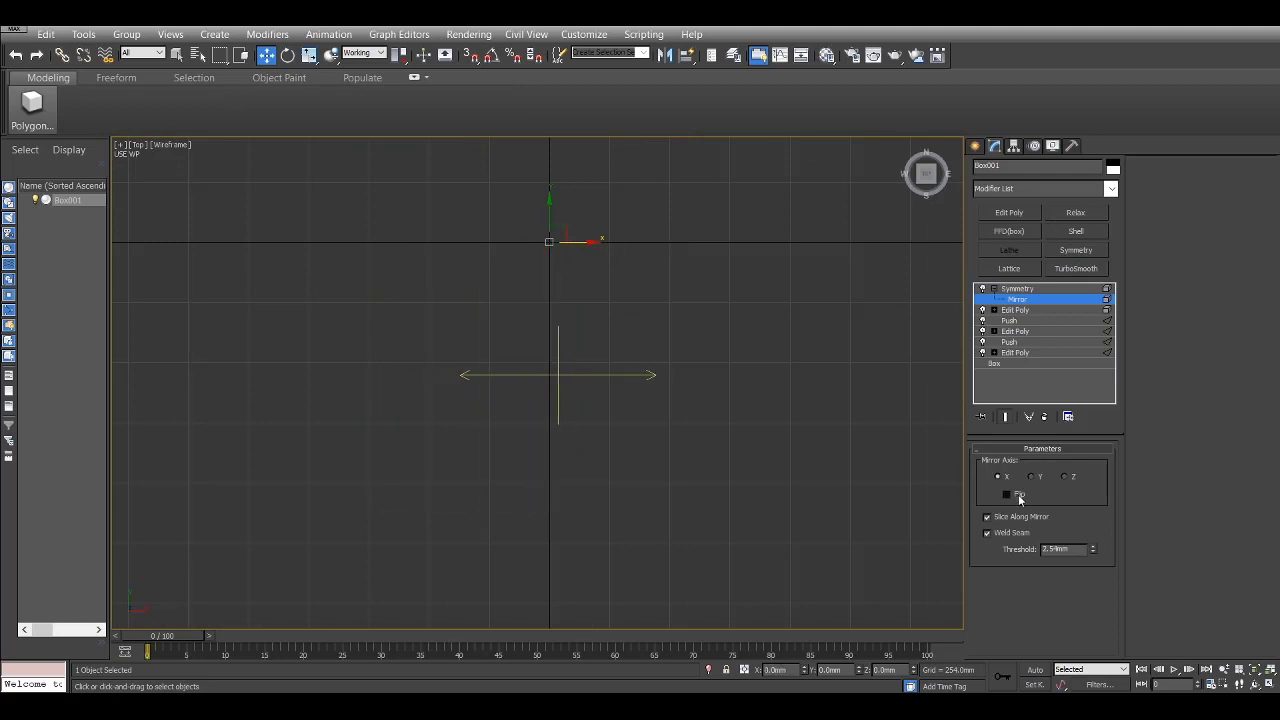
left_click(1008, 494)
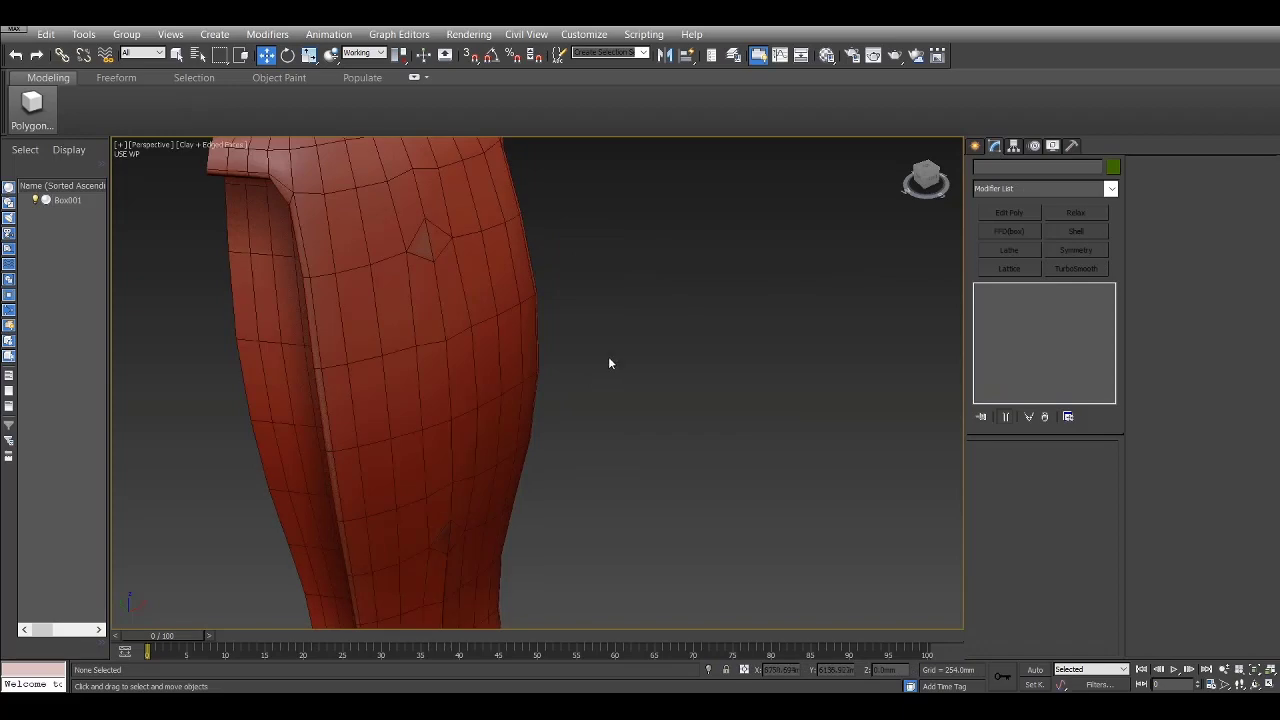
Select the bottle body and step down its modifier stack to an earlier Edit Poly level.
left_click(432, 384)
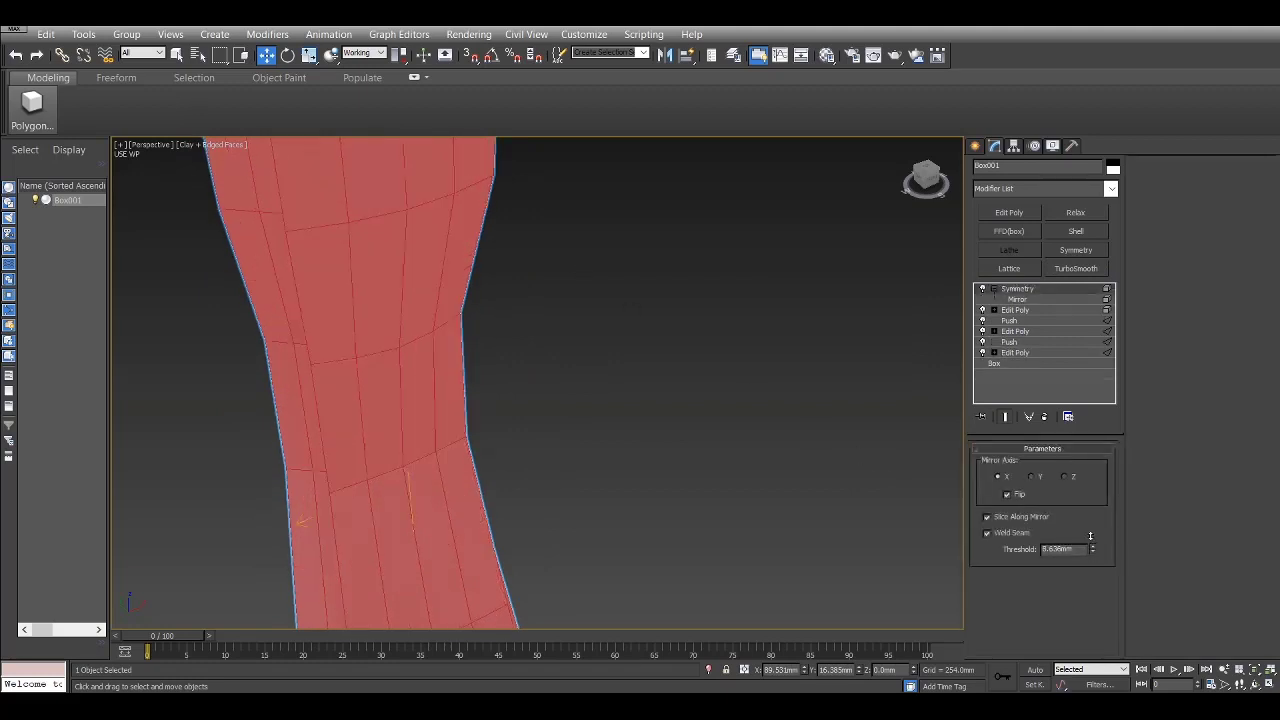
left_click(1076, 268)
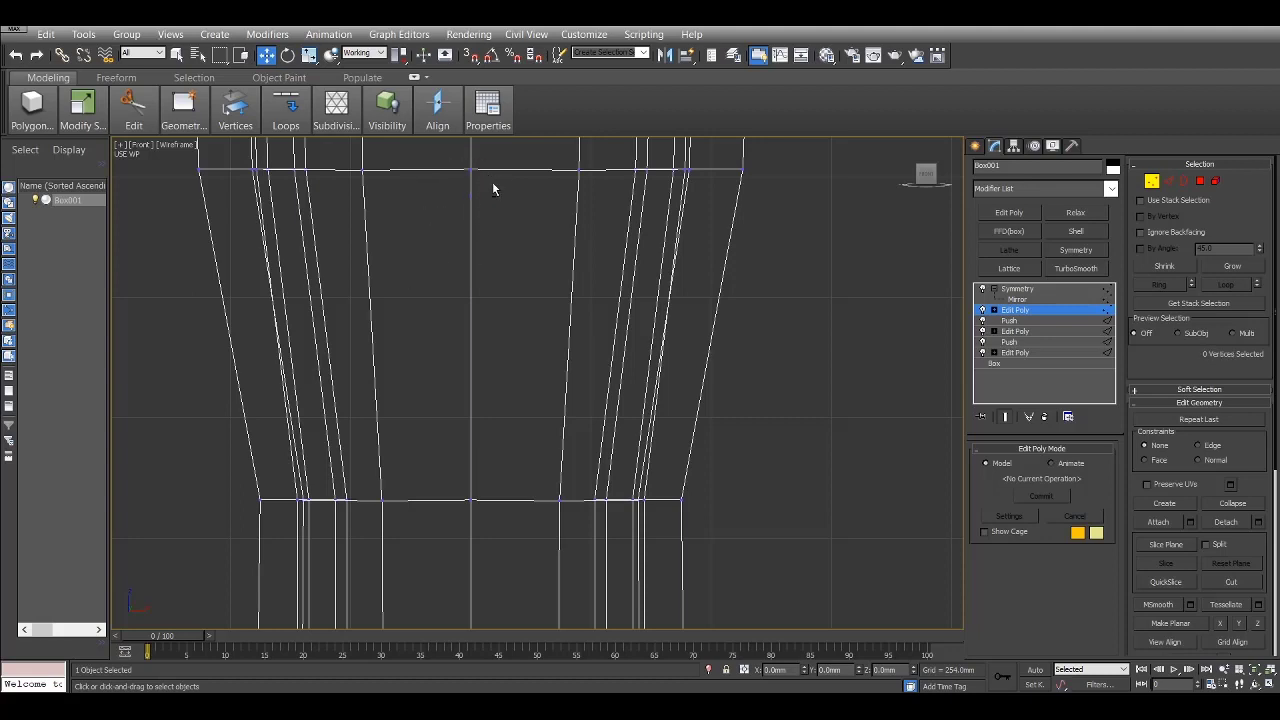
left_click(472, 170)
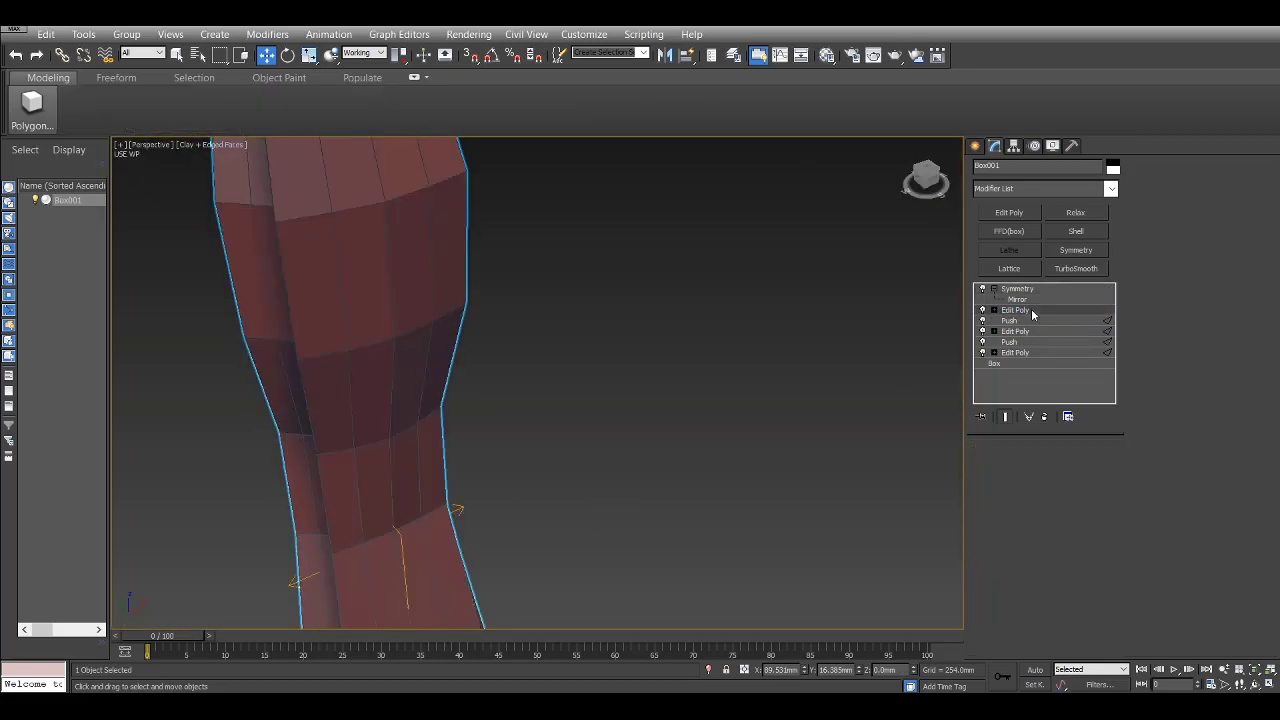
Reapply the Symmetry modifier to mirror the body halves again.
left_click(1016, 288)
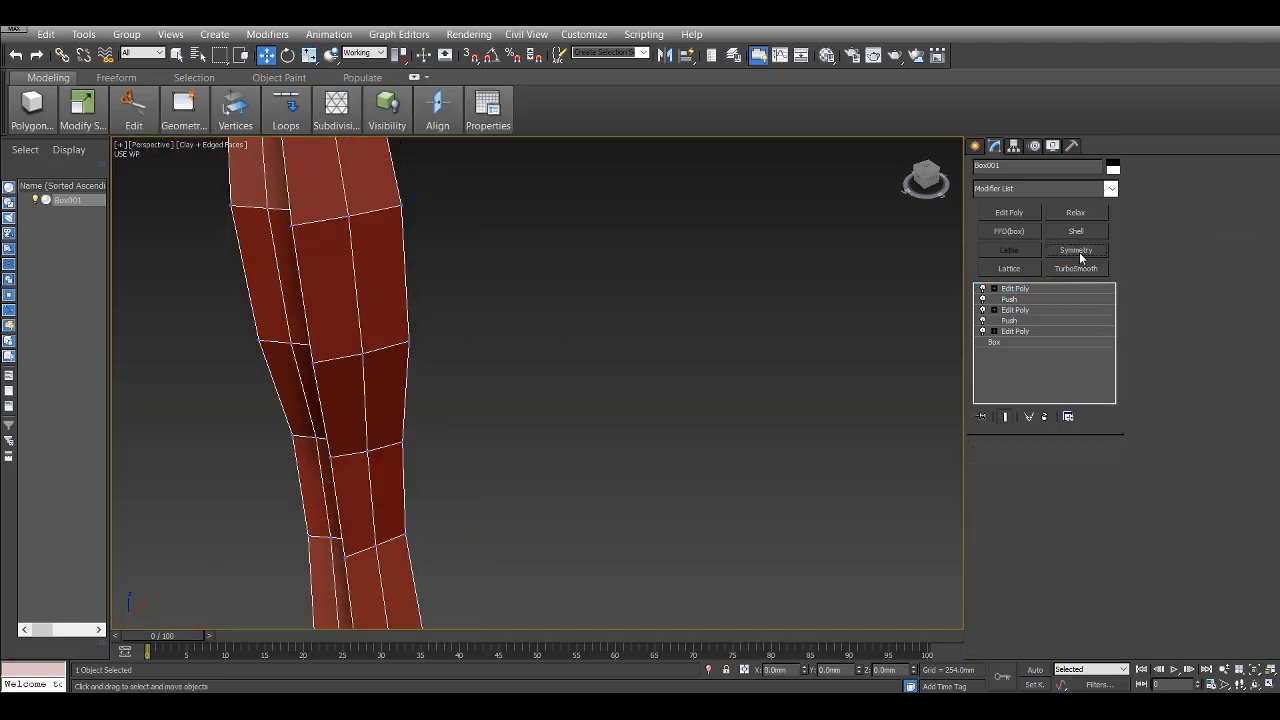
left_click(1076, 250)
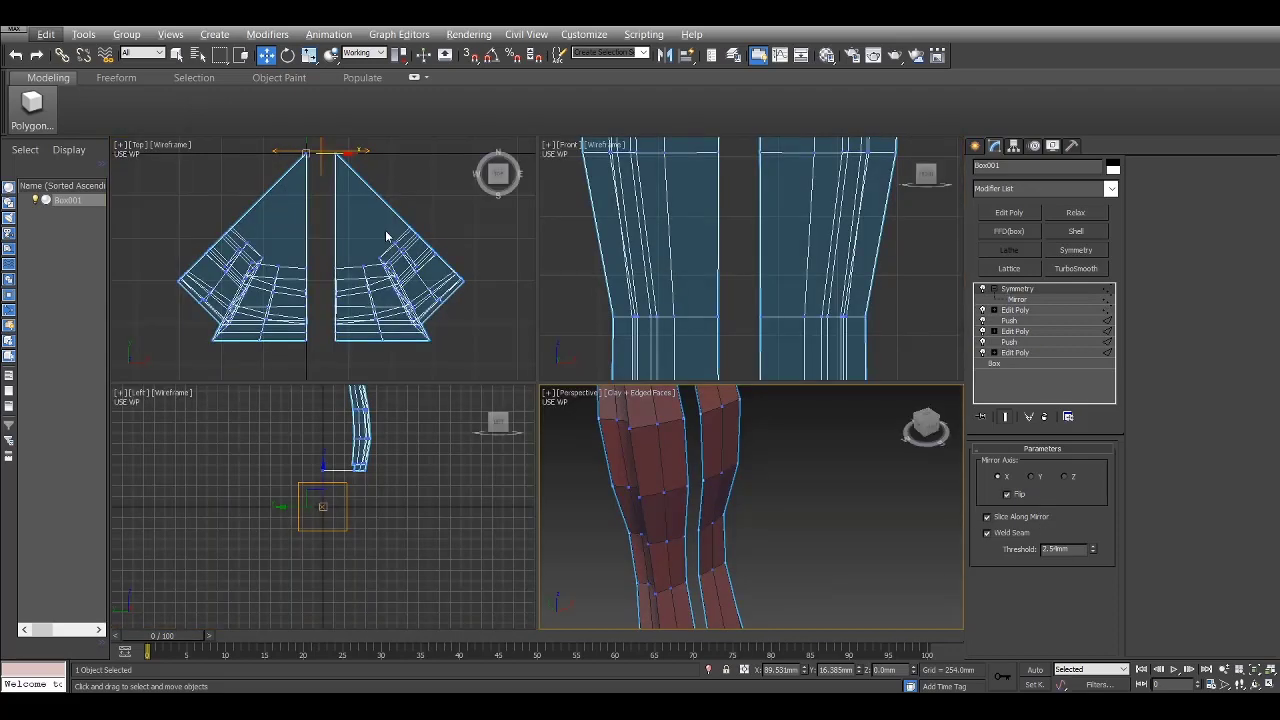
left_click(1016, 300)
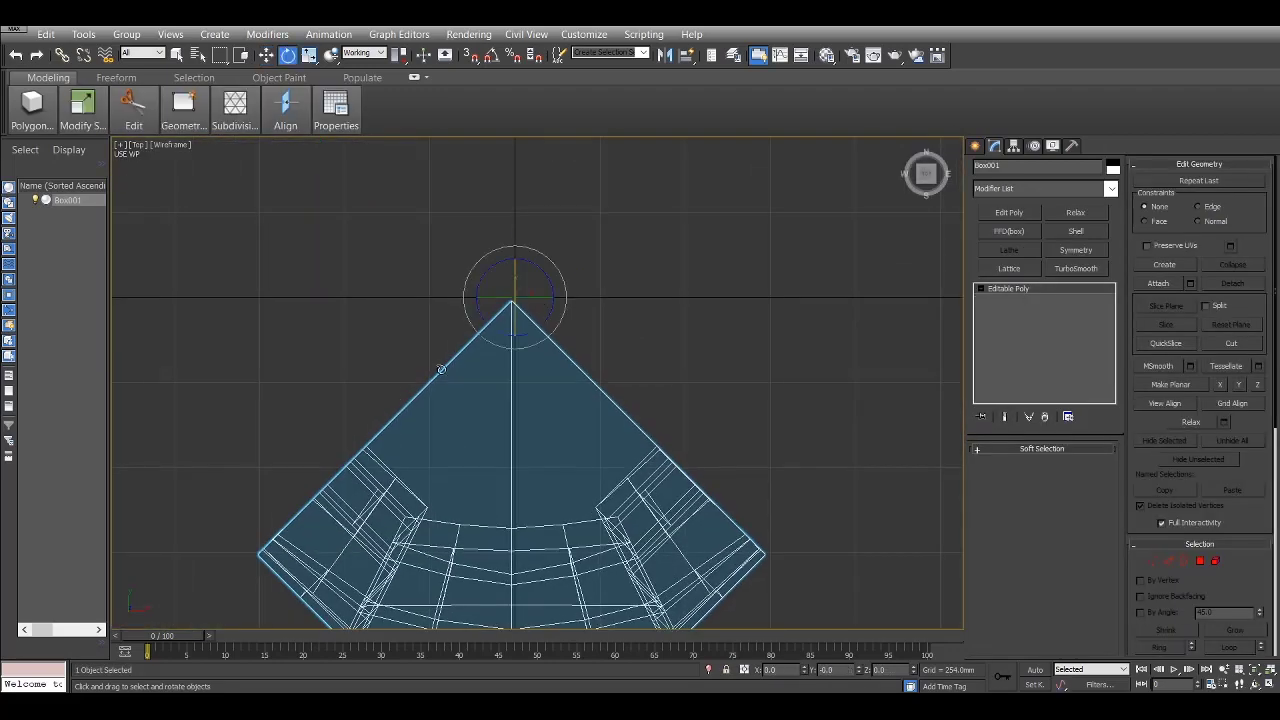
mouse_move(644, 362)
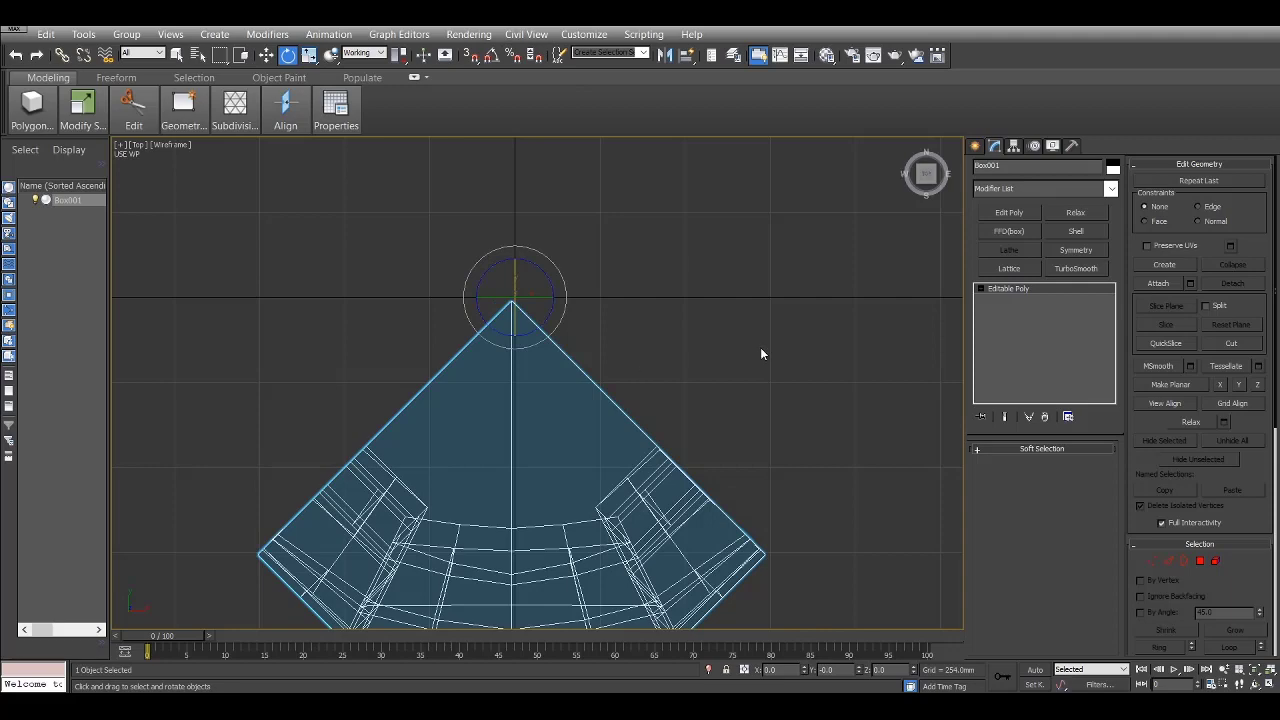
mouse_move(444, 276)
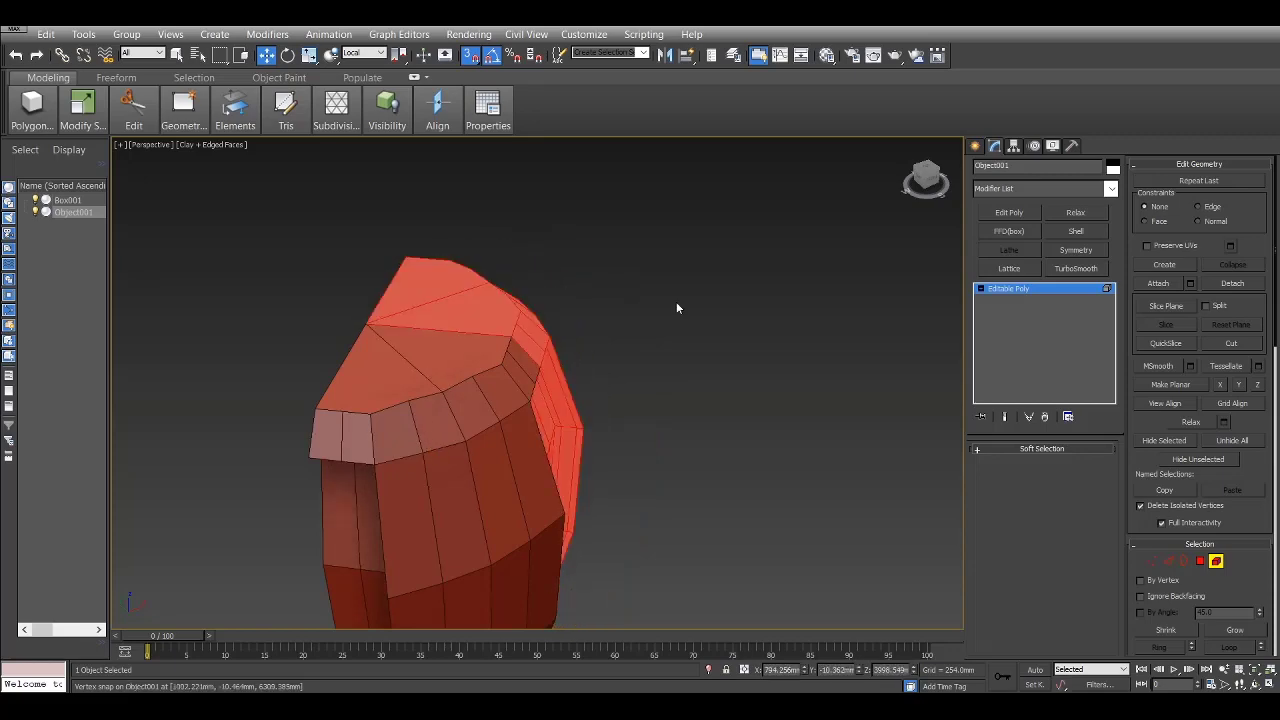
Switch to Top view and move a wedge section to form the capped bottle top.
key("t")
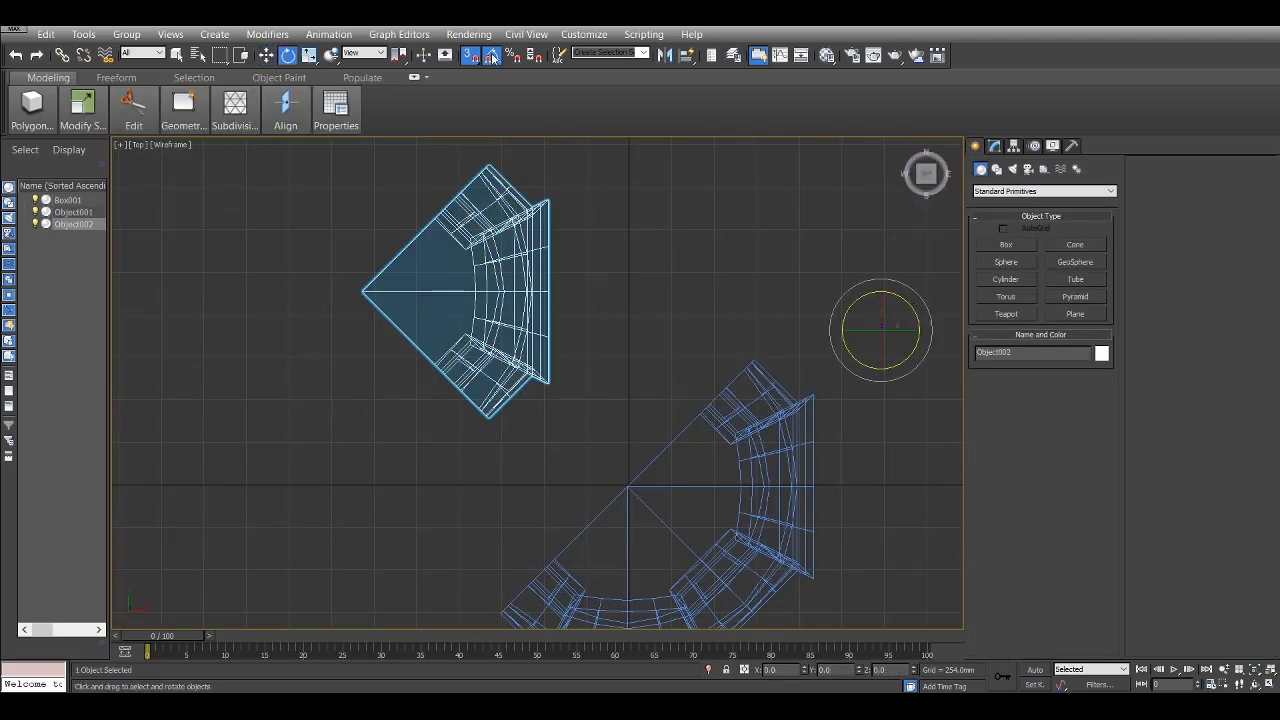
left_click_drag(470, 290, 484, 250)
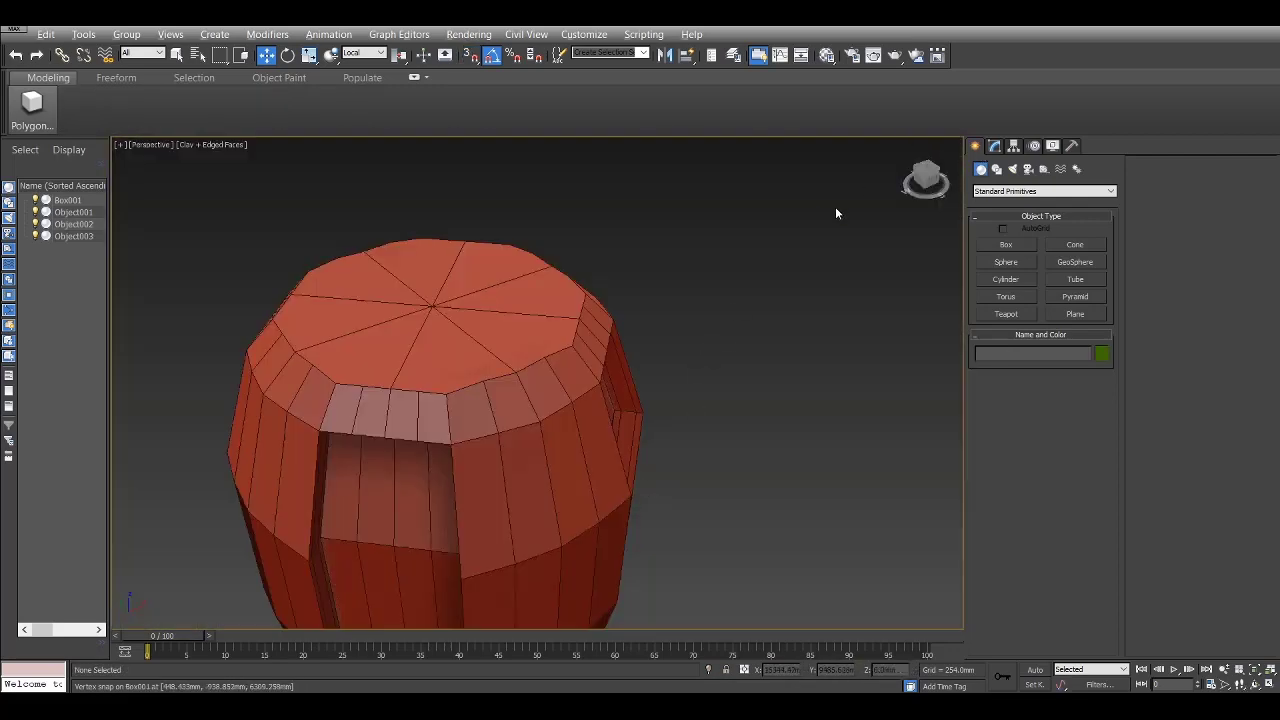
Select the merged bottle top and go to its Edit Poly level to rework the cap.
left_click(520, 412)
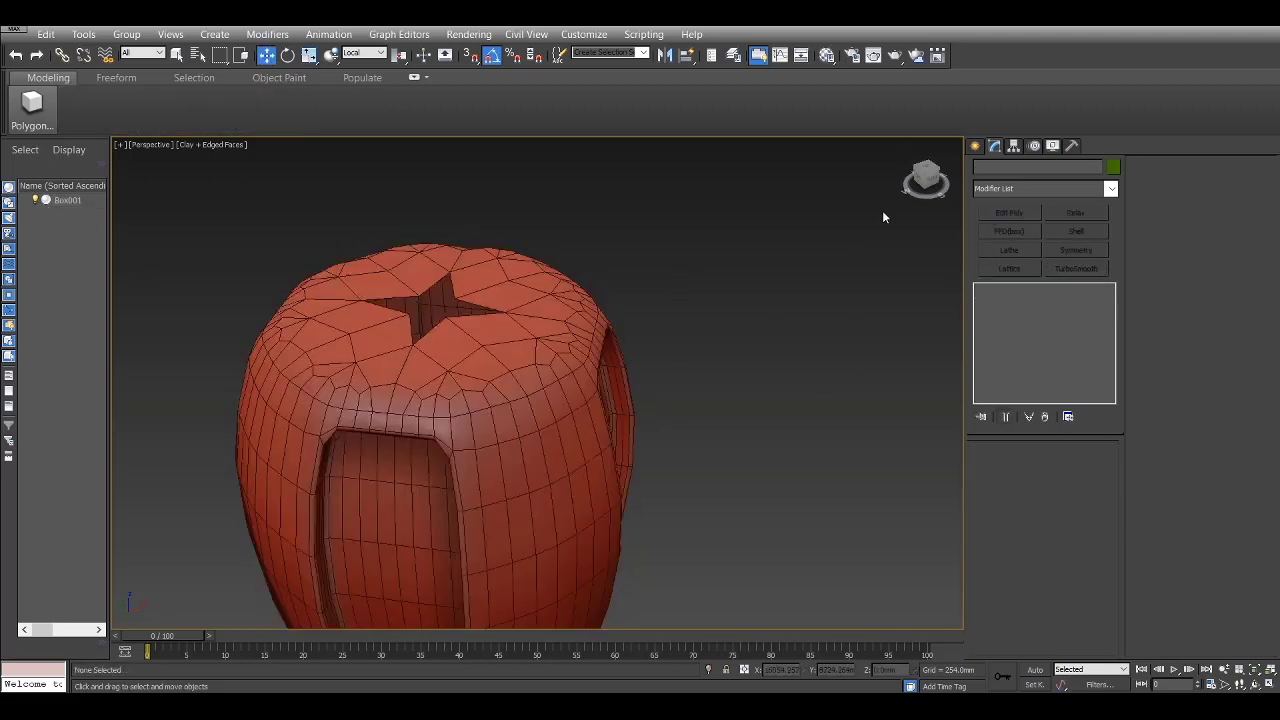
left_click(1076, 268)
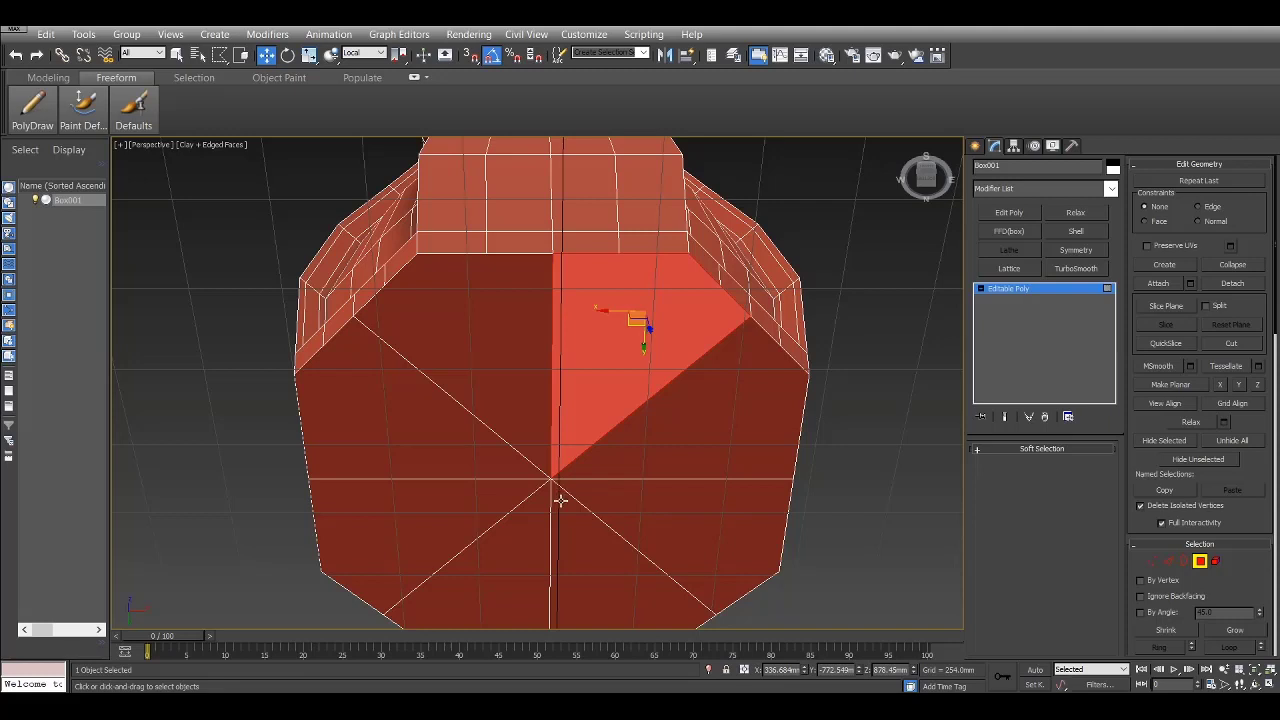
mouse_move(716, 376)
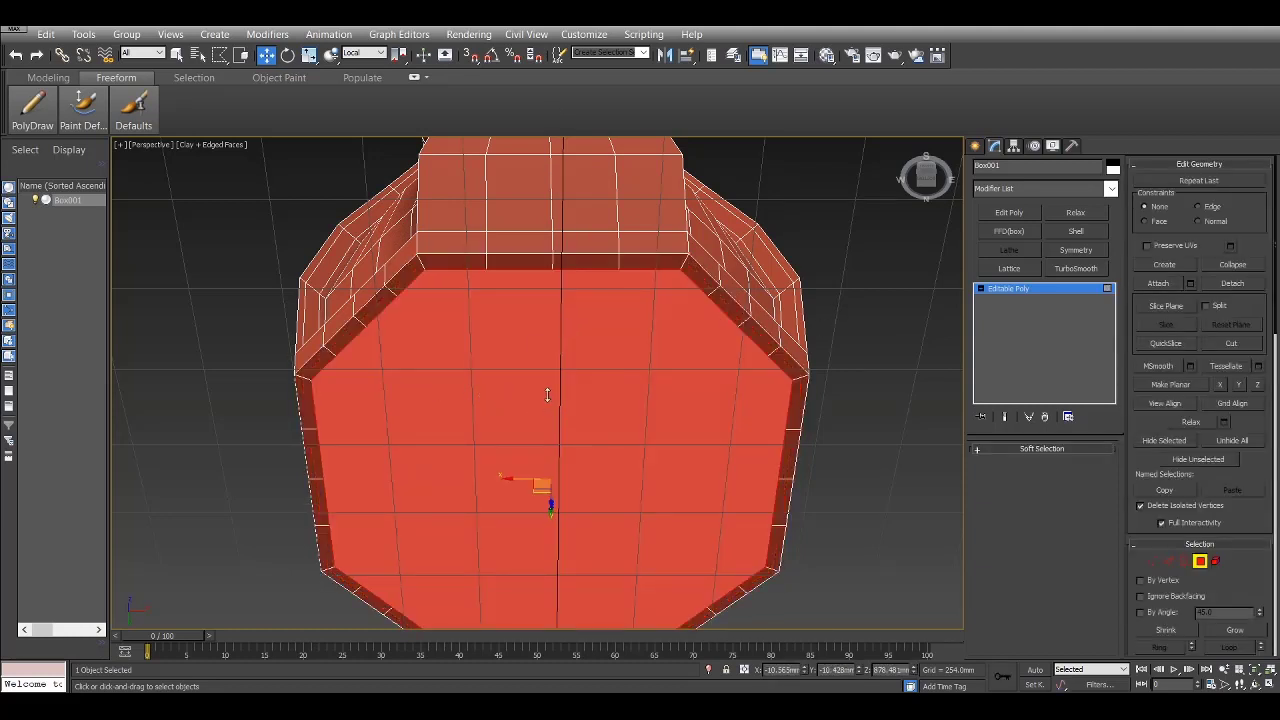
Maximize the viewport to work on the cap's triangular end faces.
key("alt+w")
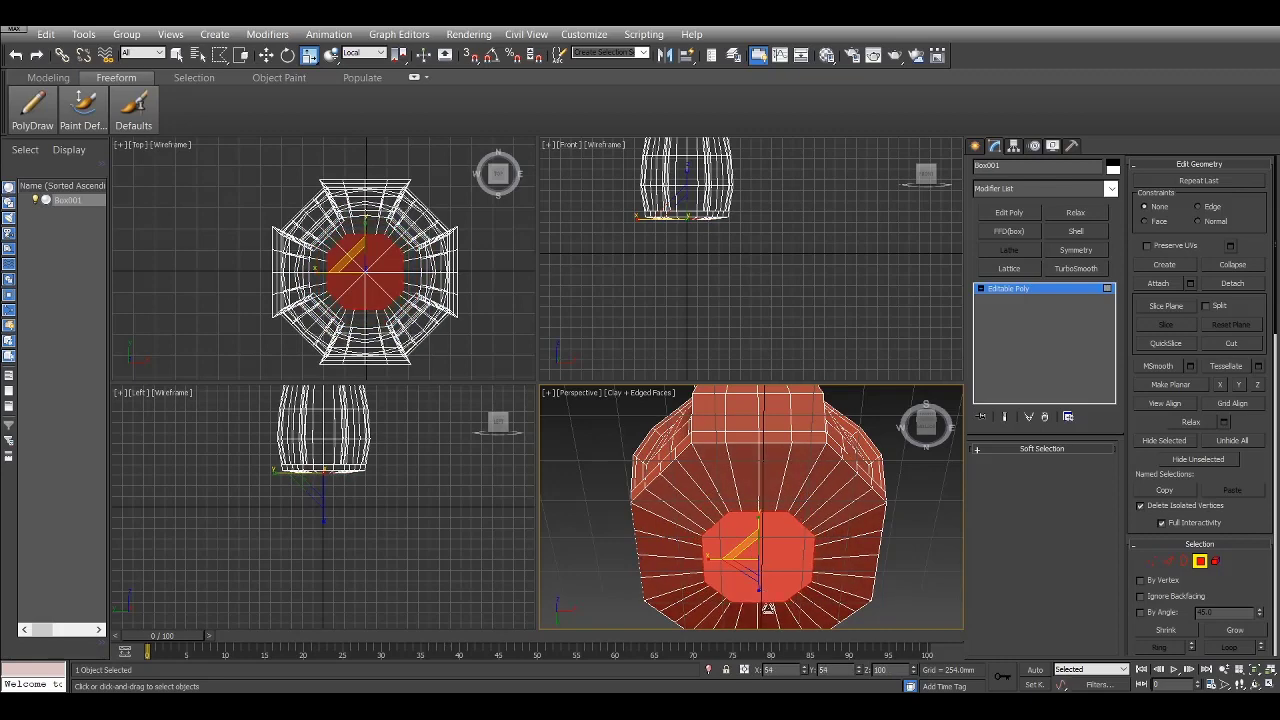
Return to the four-view layout and select the bottom face for the recessed base.
key("alt+w")
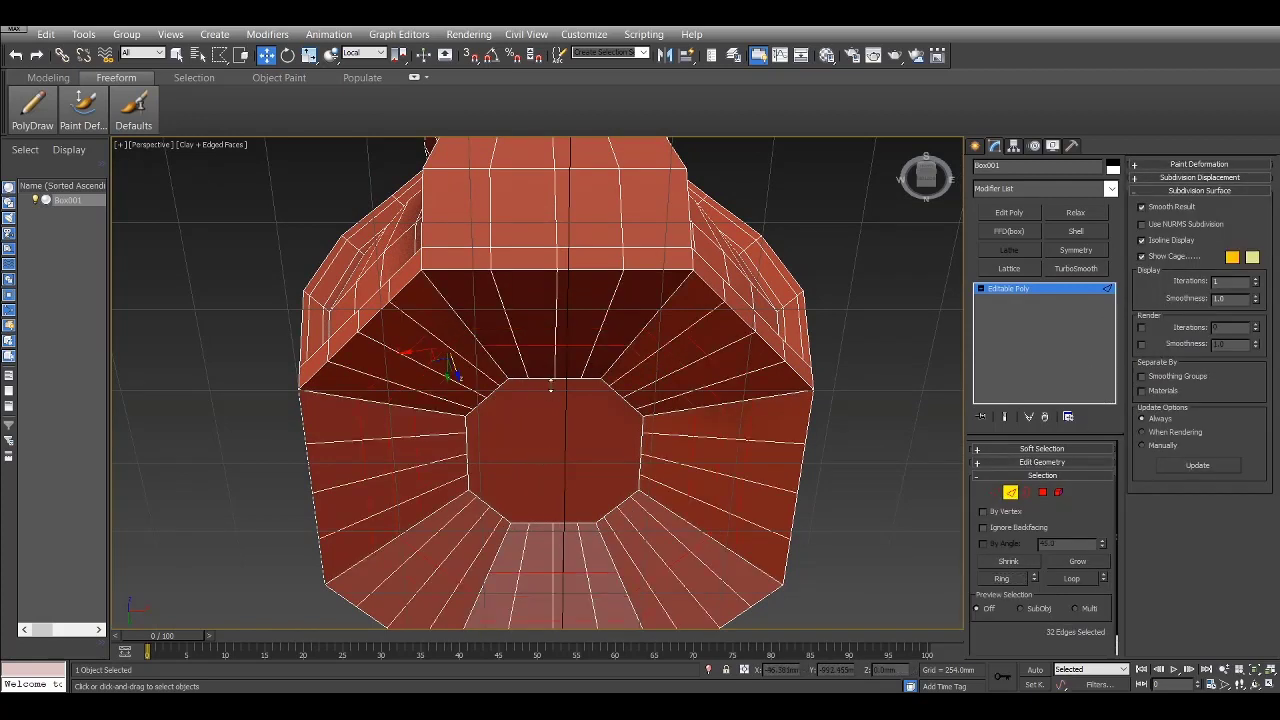
left_click(584, 300)
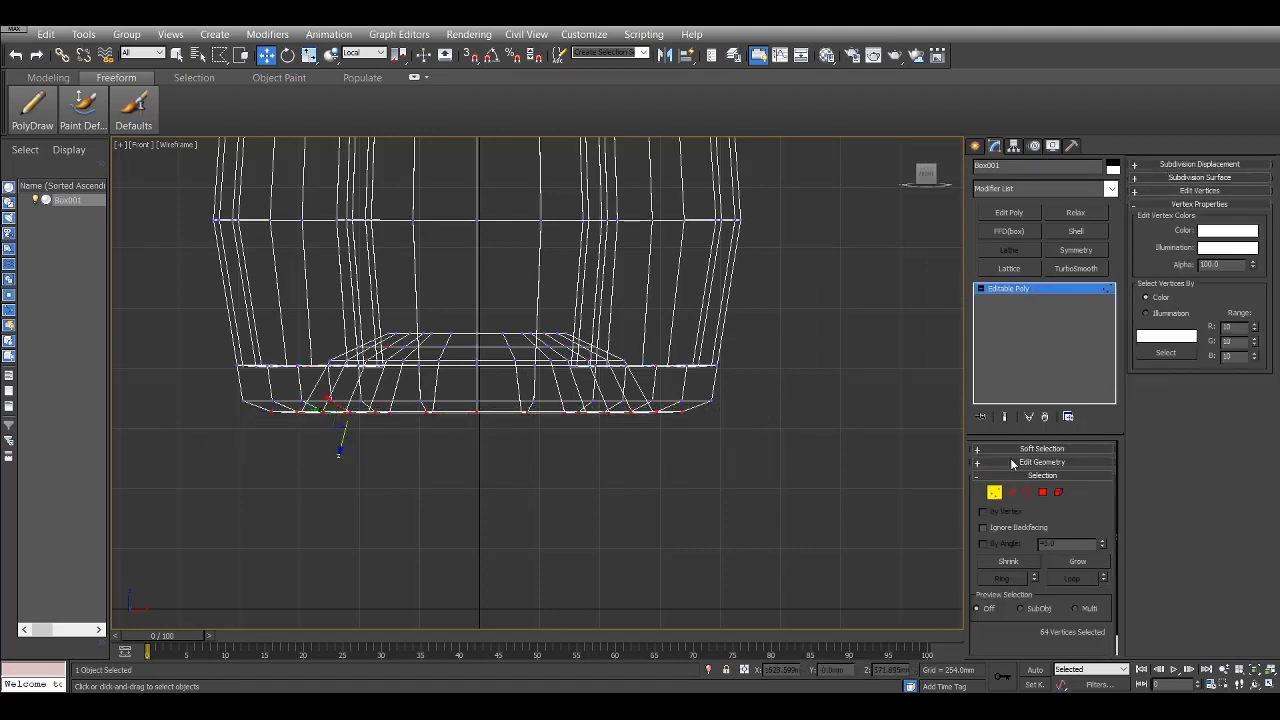
Select the center bottom polygon and maximize the Perspective viewport to work on the base.
left_click(1042, 462)
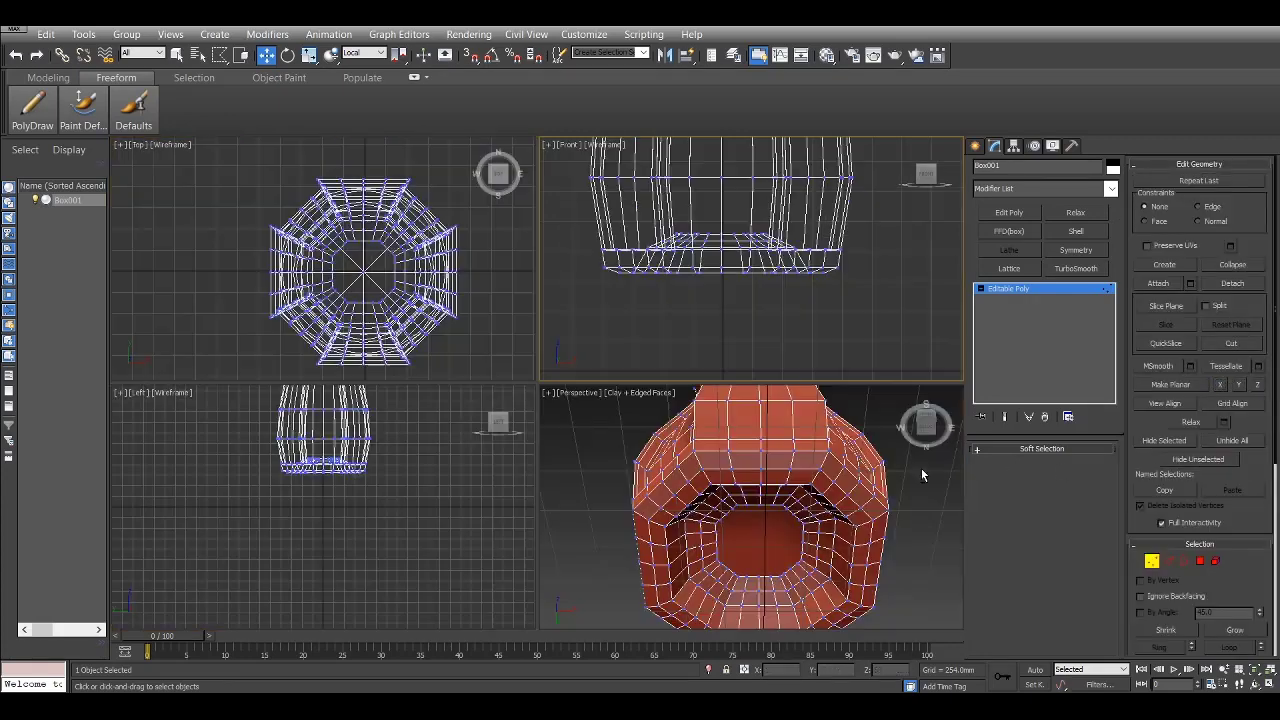
key("alt+w")
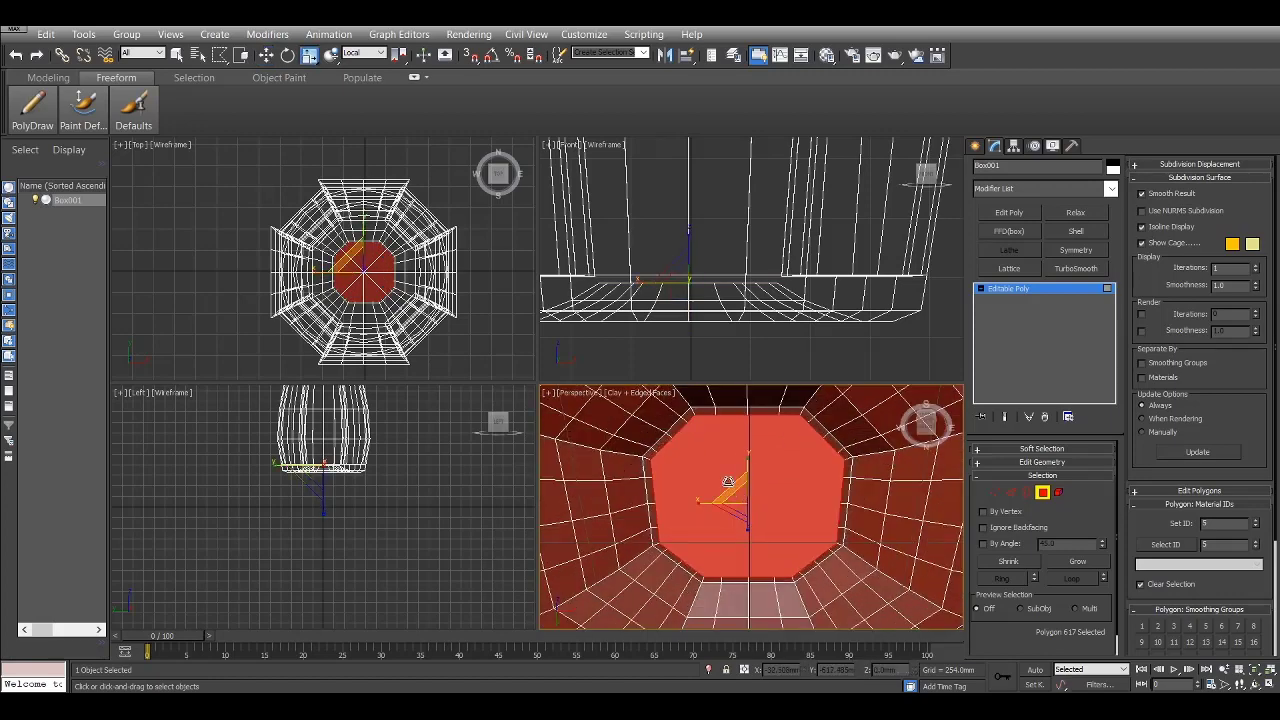
Orbit the view toward the bottle's top opening to reach its border edges.
left_click_drag(728, 480, 708, 448)
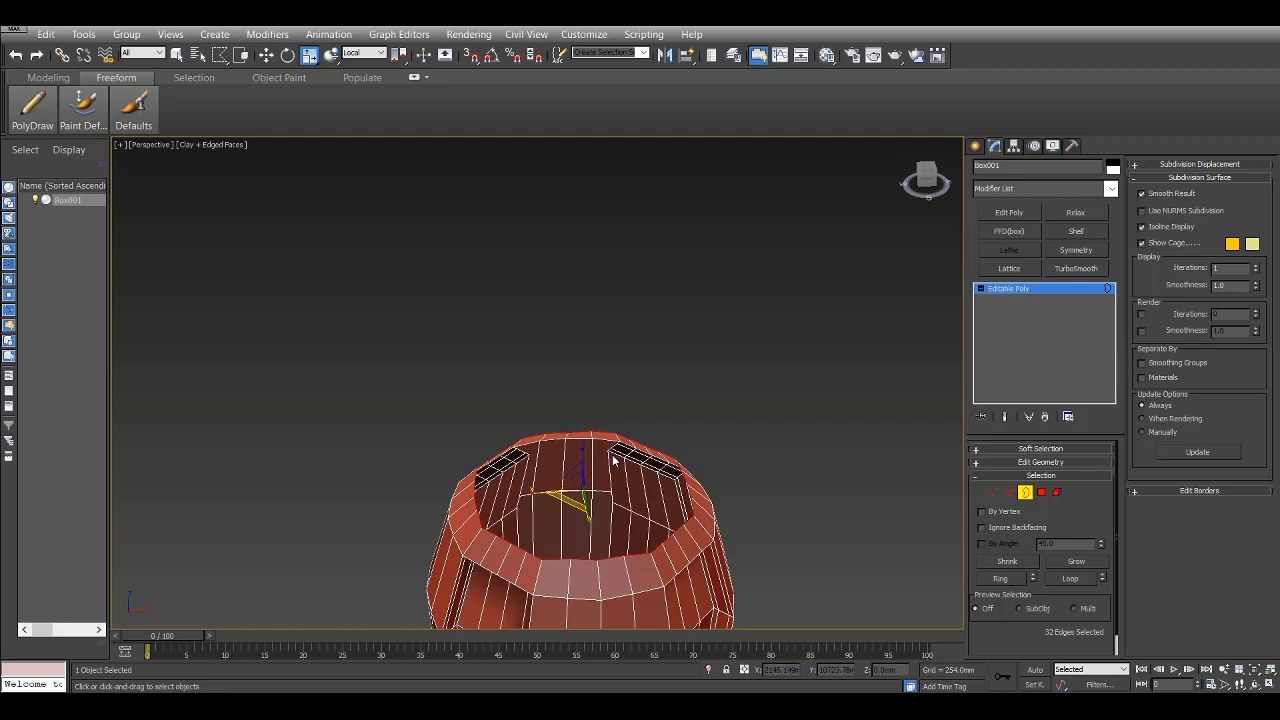
mouse_move(548, 520)
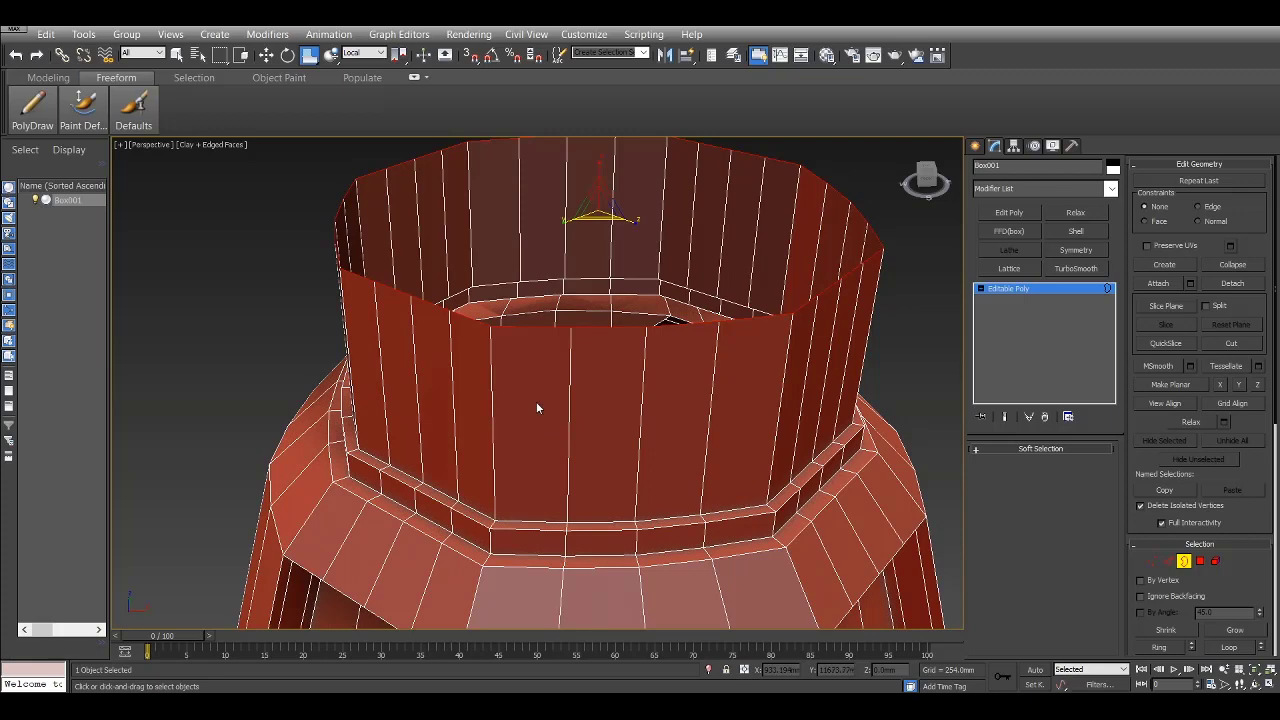
Toggle the maximized viewport to position the new cap object over the neck.
key("Alt+w")
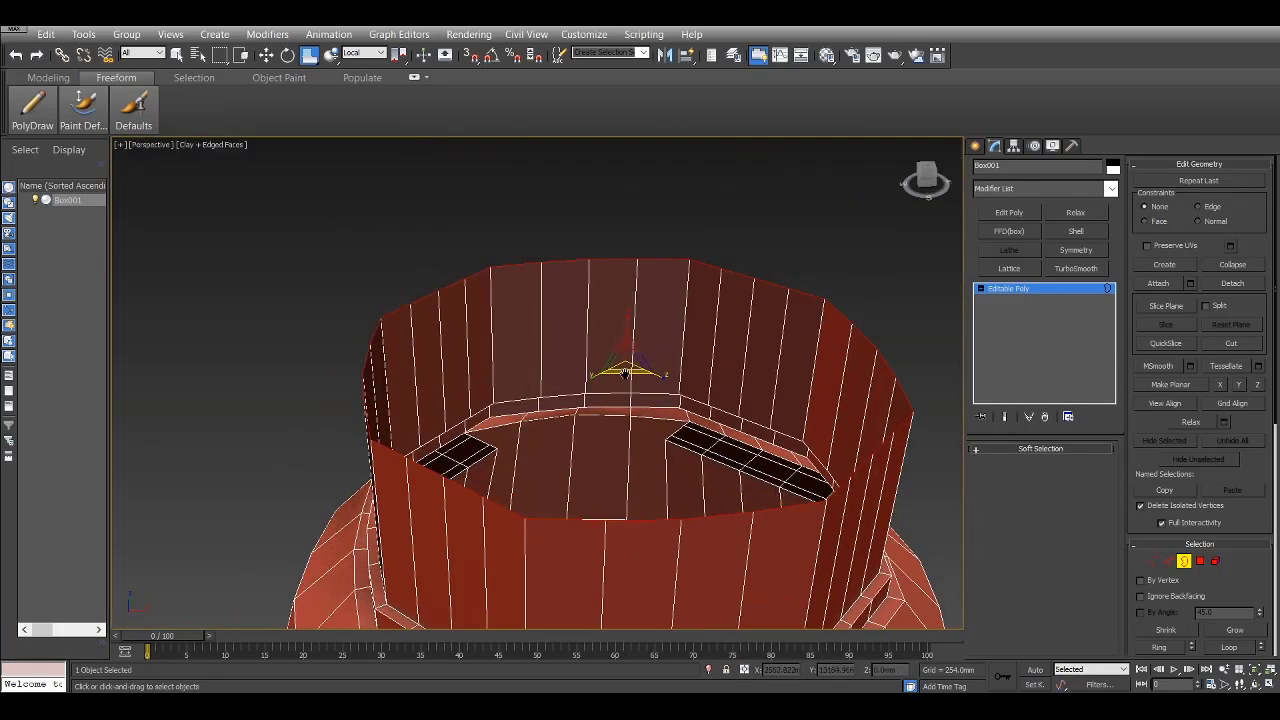
key("alt+w")
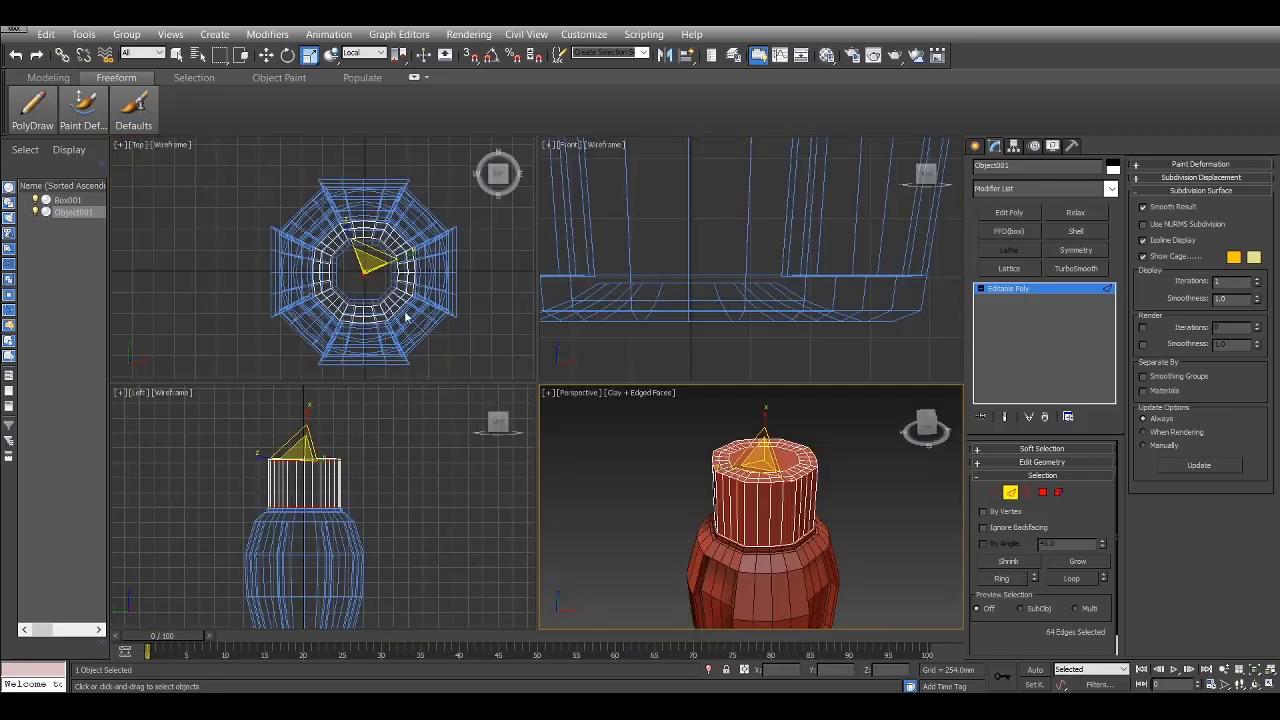
Maximize the Top view to extrude the cap's side tab polygons outward.
key("alt+w")
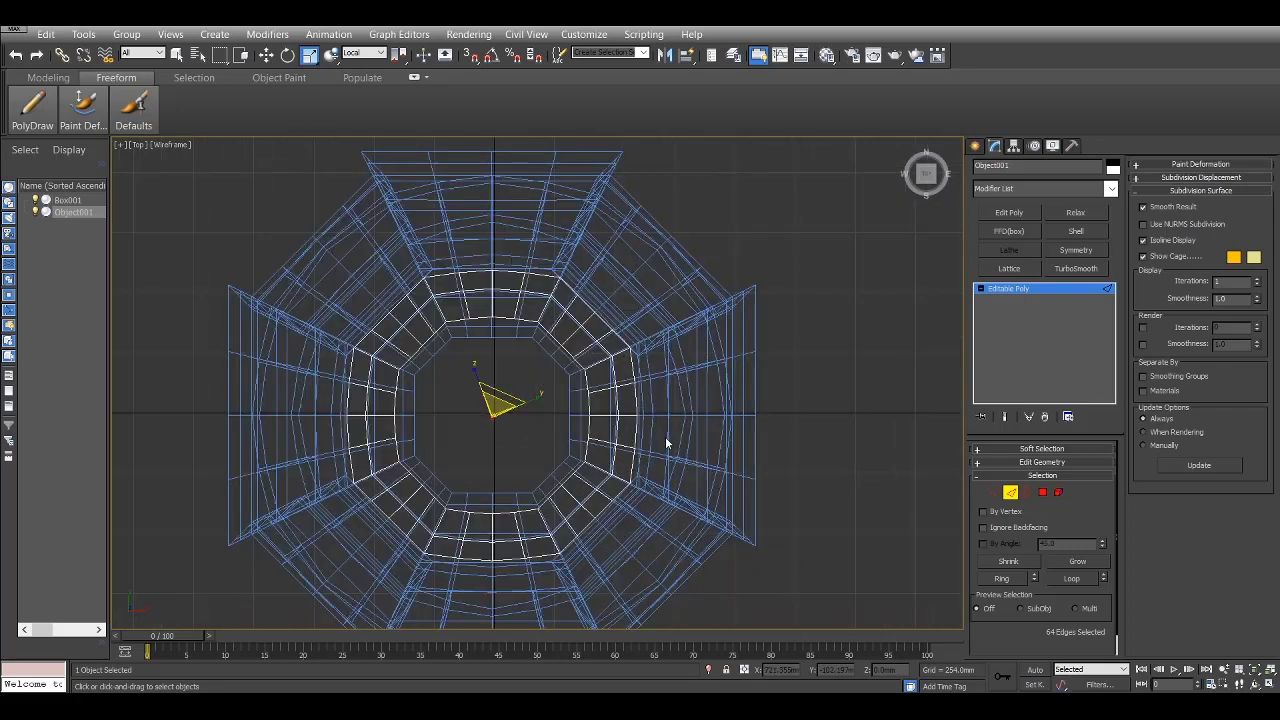
mouse_move(590, 518)
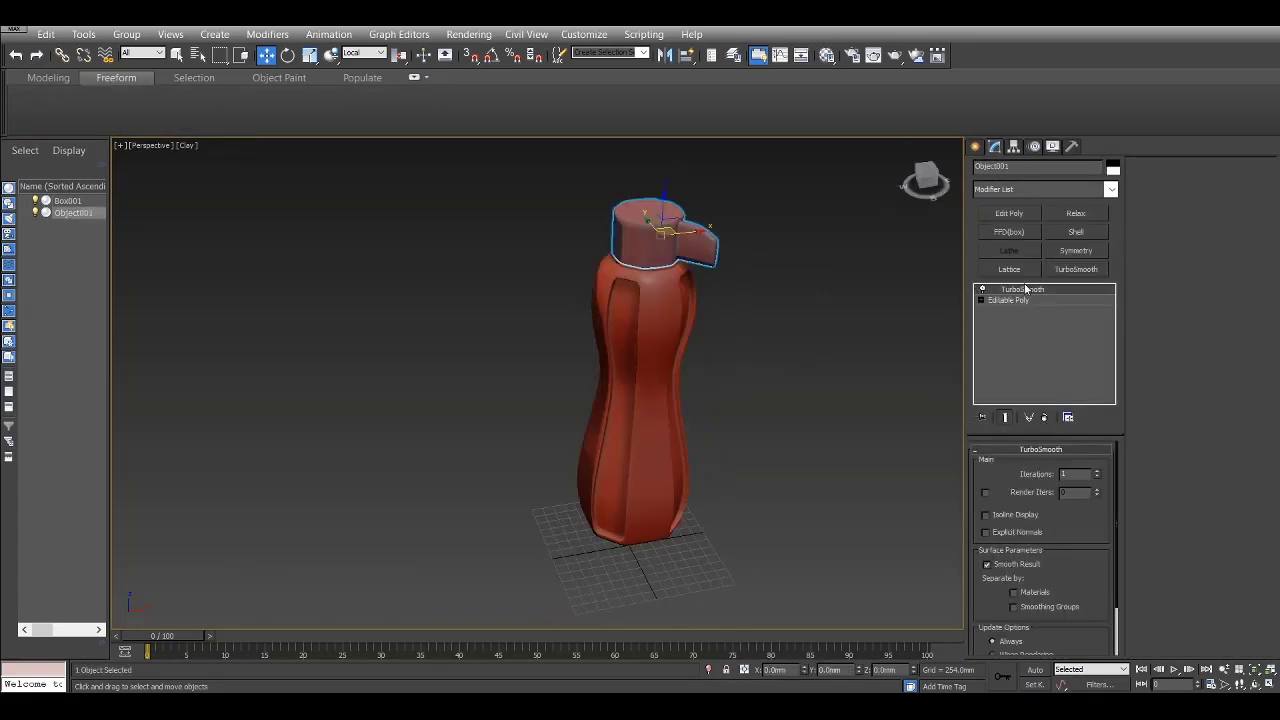
left_click(1008, 300)
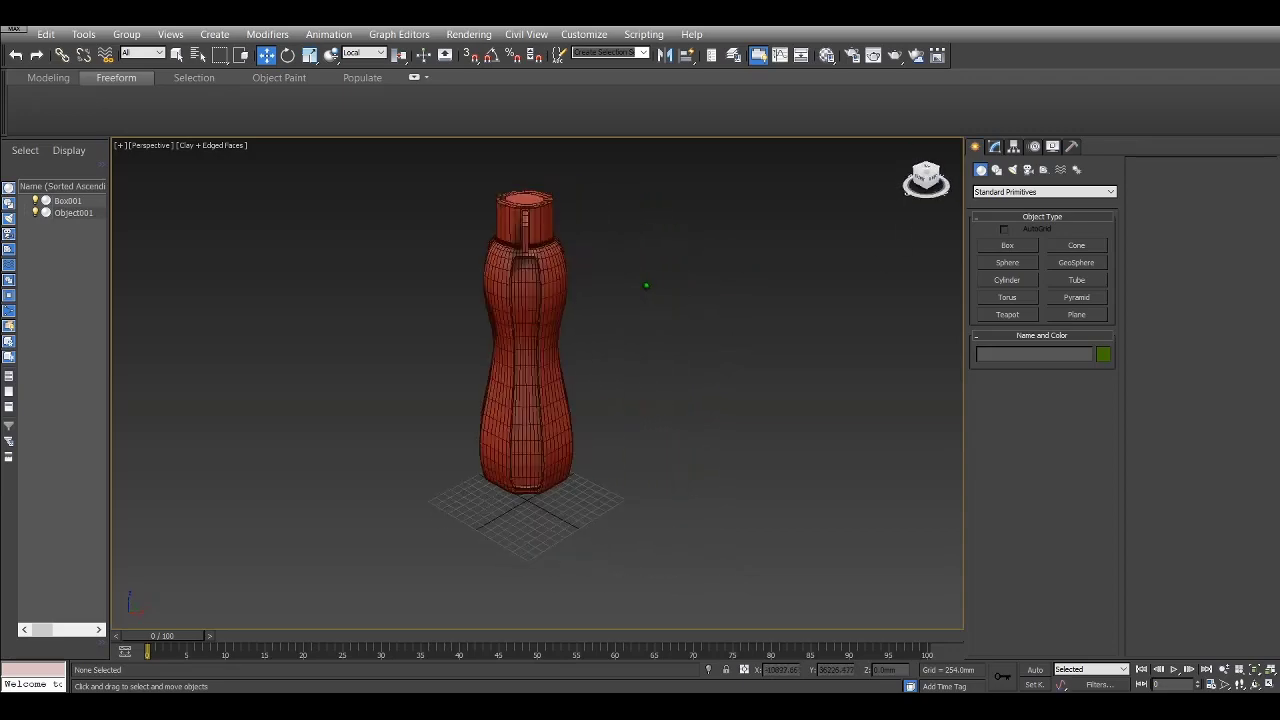
left_click(524, 350)
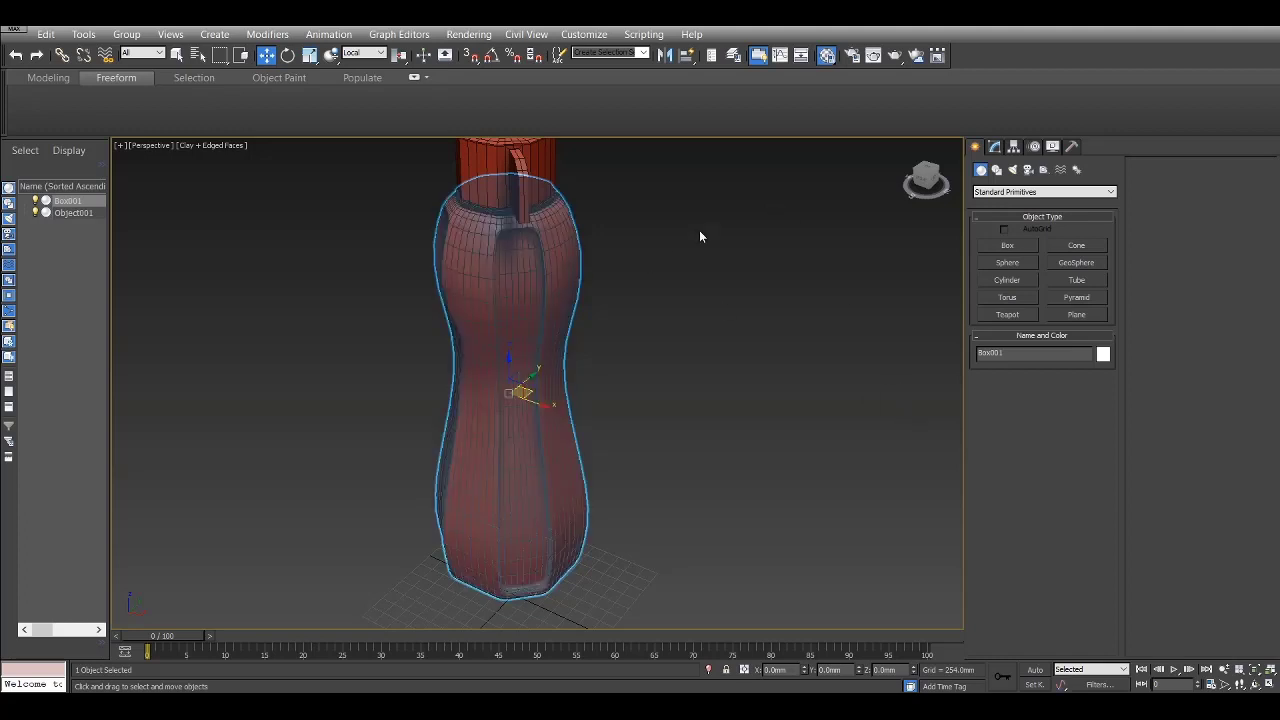
left_click(740, 316)
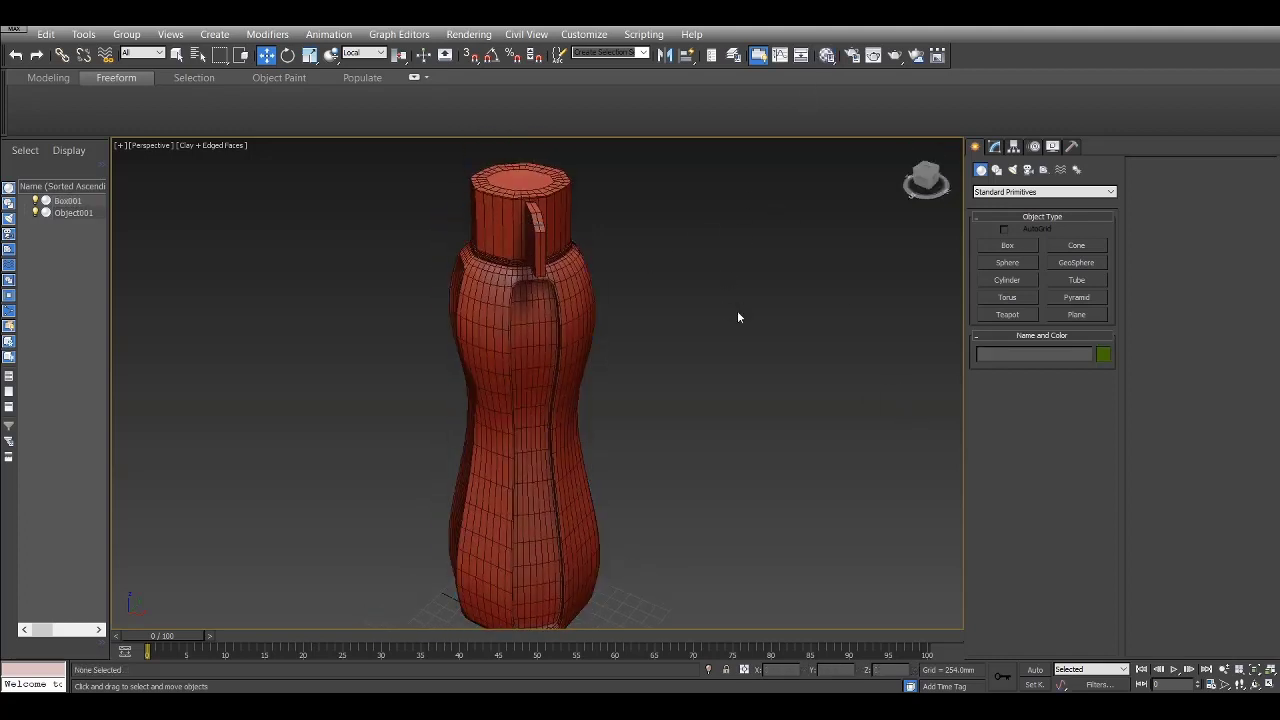